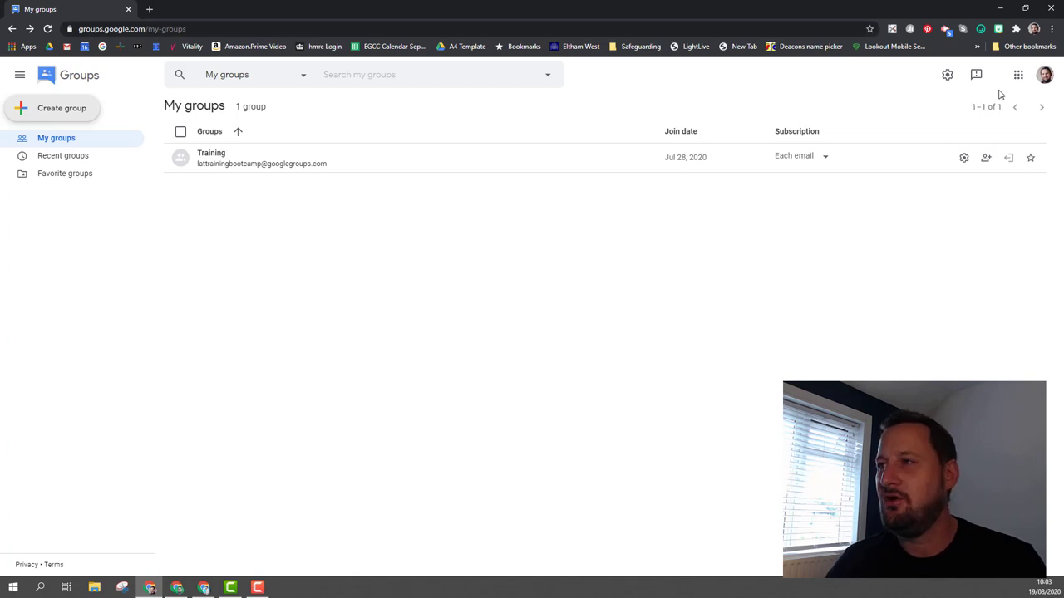
Step: Start a new group and name it Google Training
click(1017, 75)
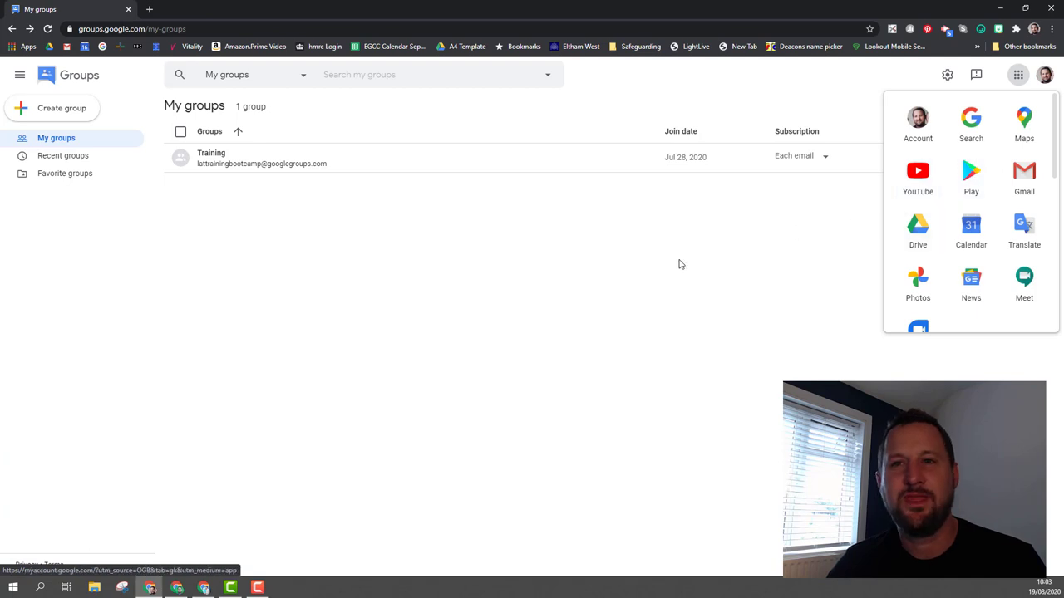
click(357, 205)
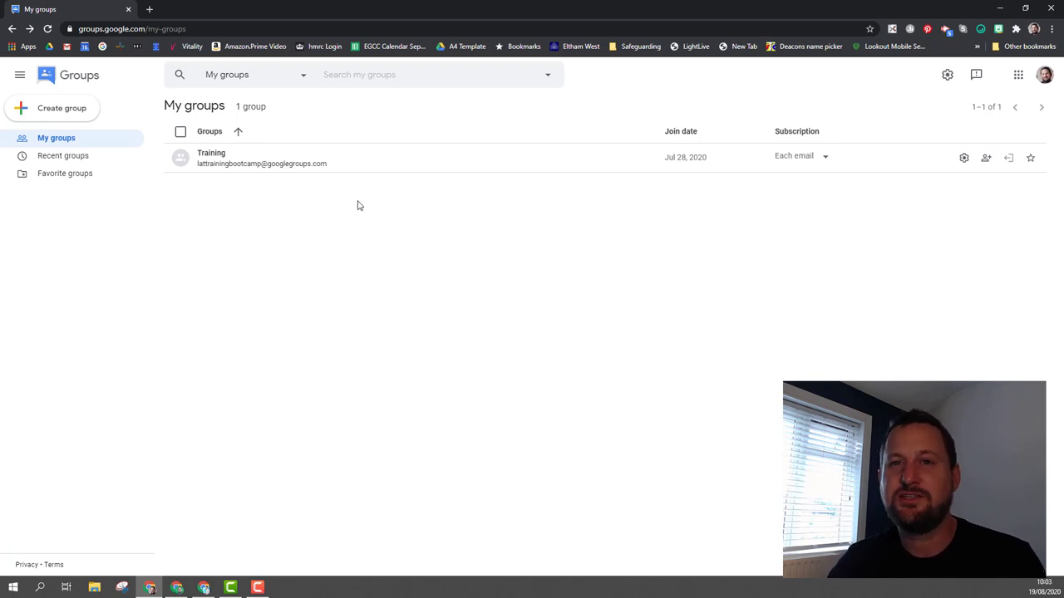
mouse_move(132, 138)
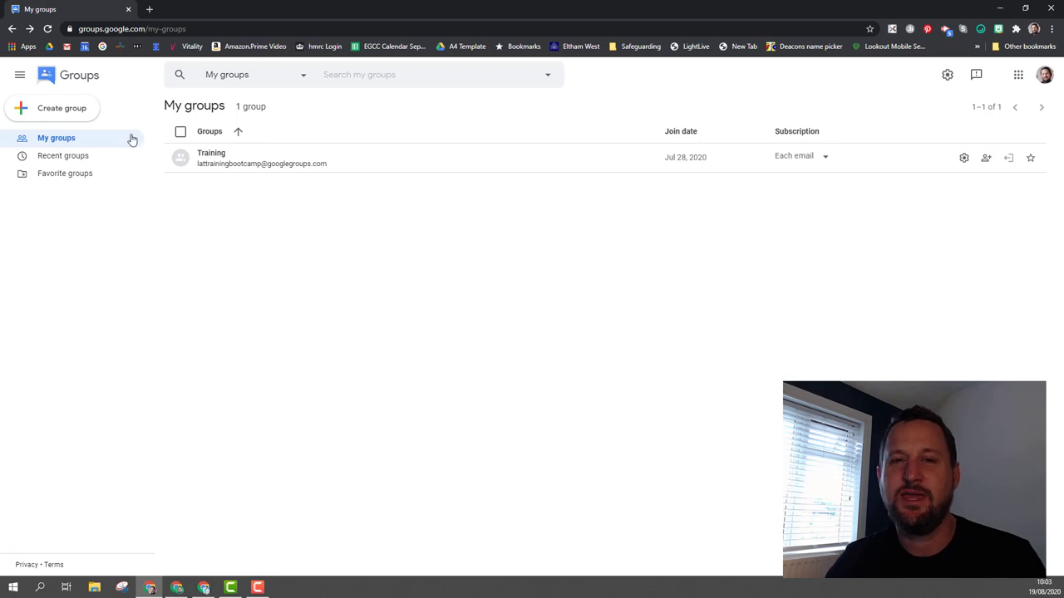
mouse_move(104, 114)
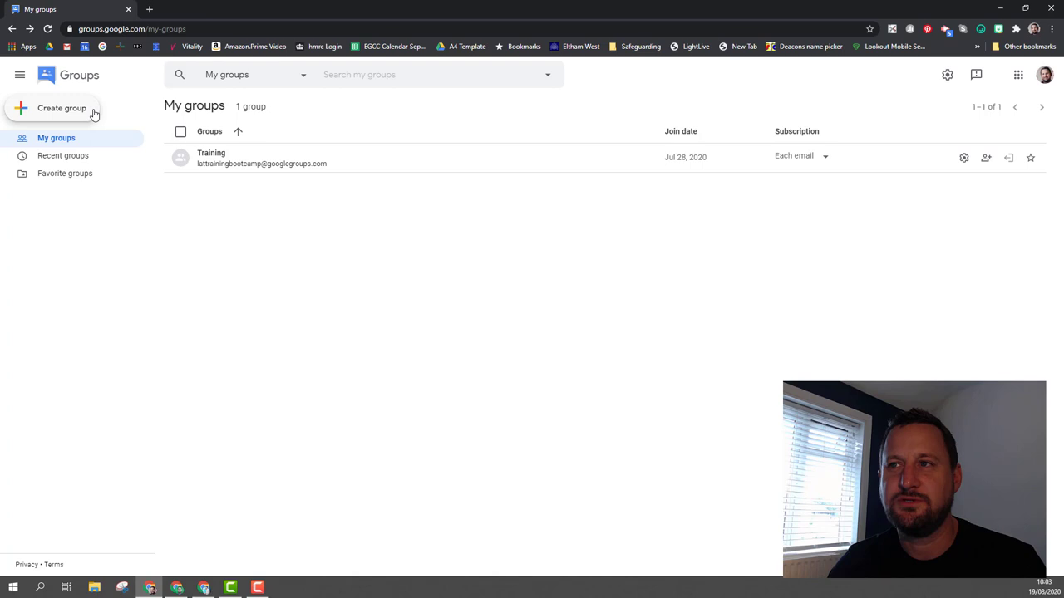
click(61, 108)
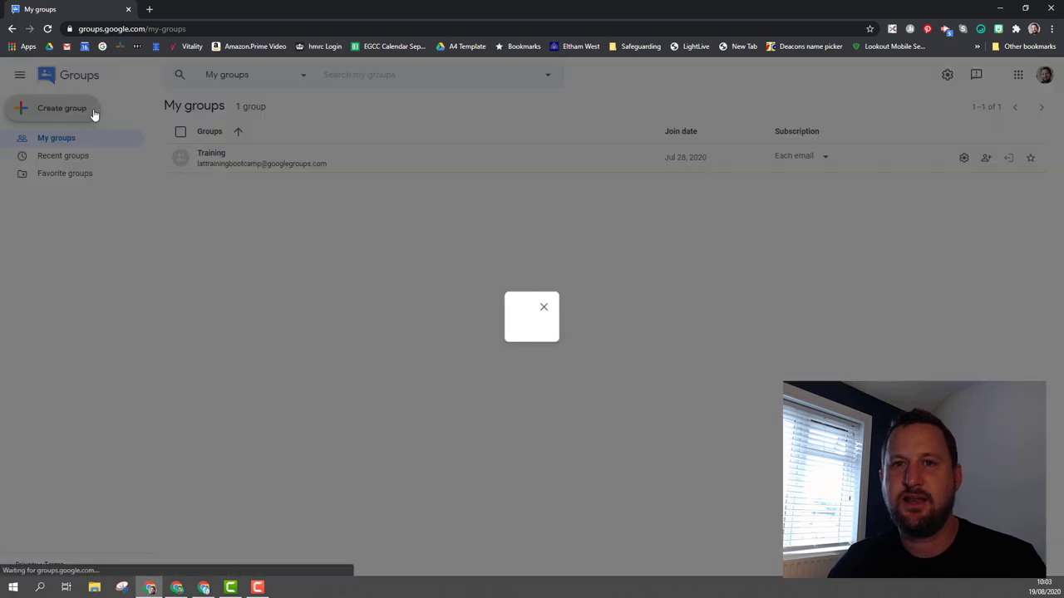
click(62, 108)
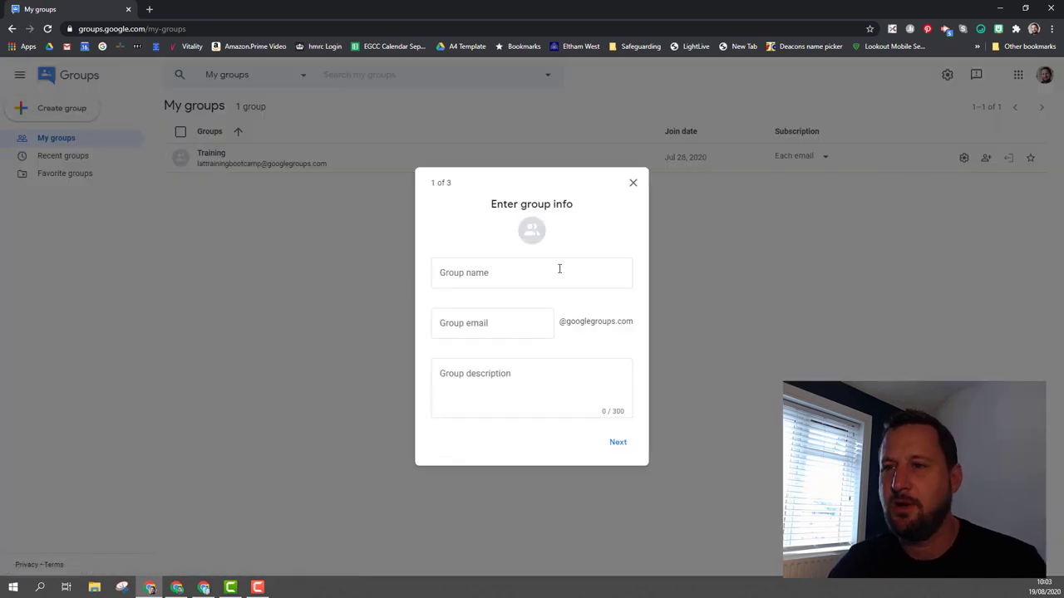
click(531, 273)
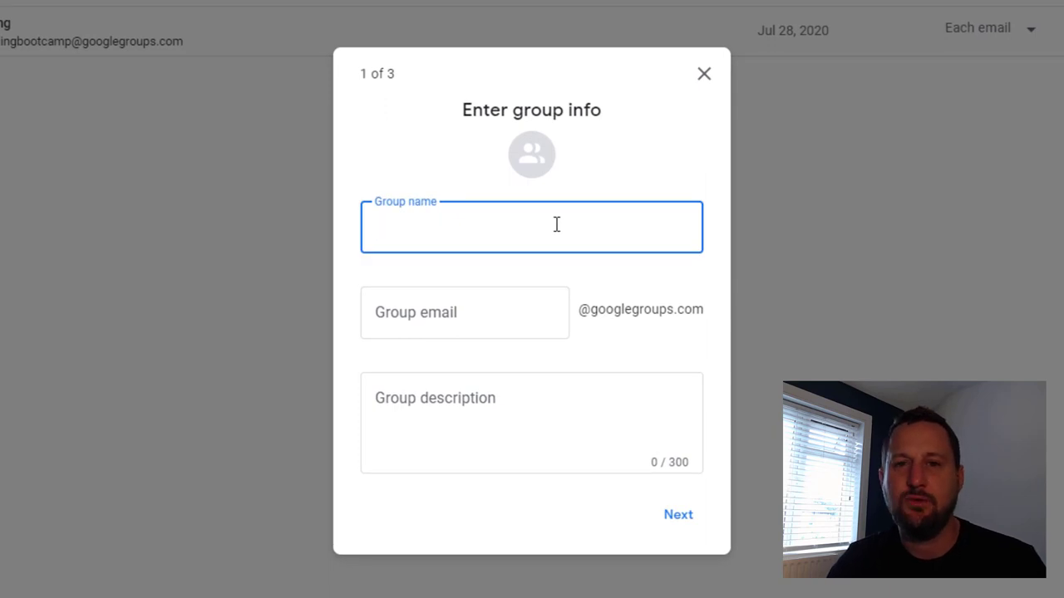
text(Google Training)
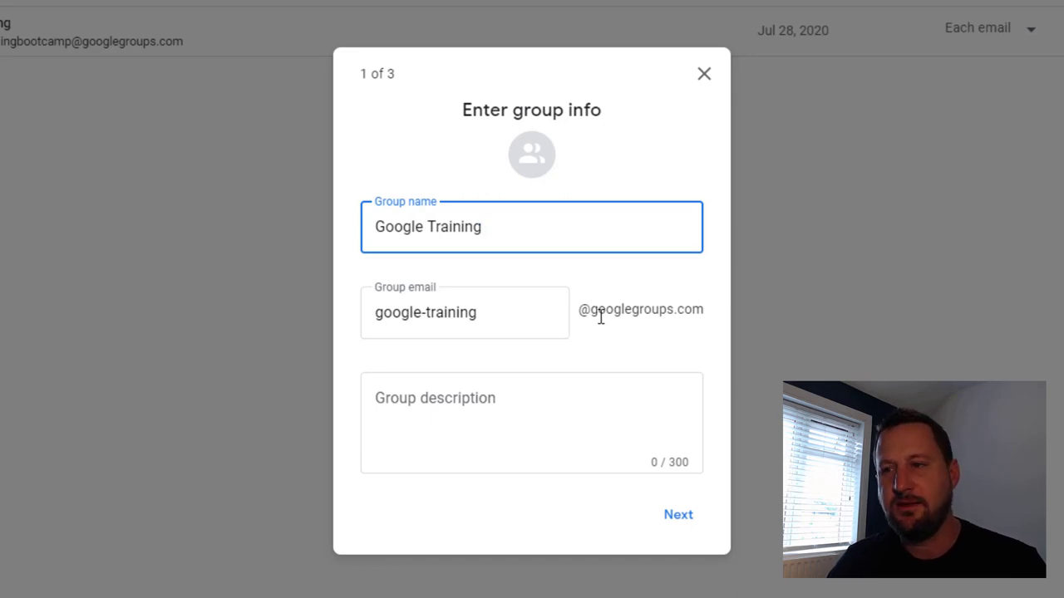
mouse_move(658, 316)
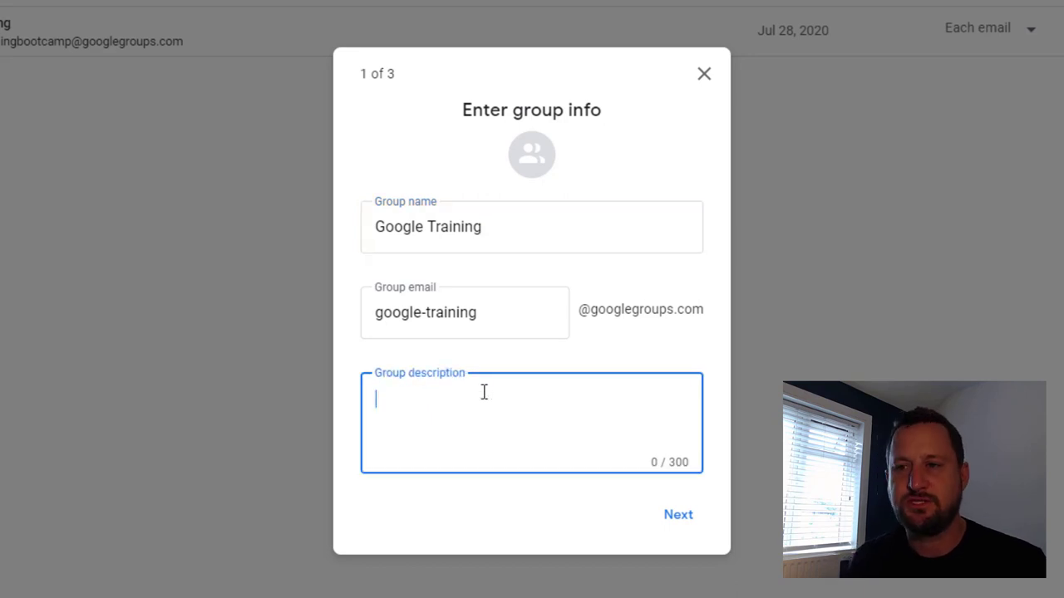
Step: Add the support description and the unique group email google-training-daniel
text(This is for supporting people in their Google training)
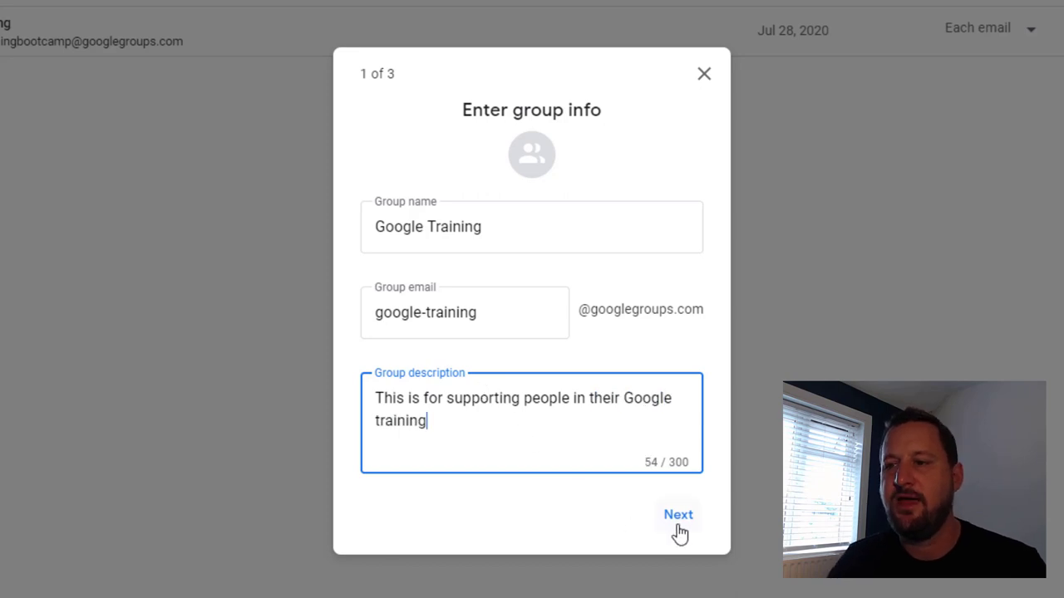
mouse_move(513, 318)
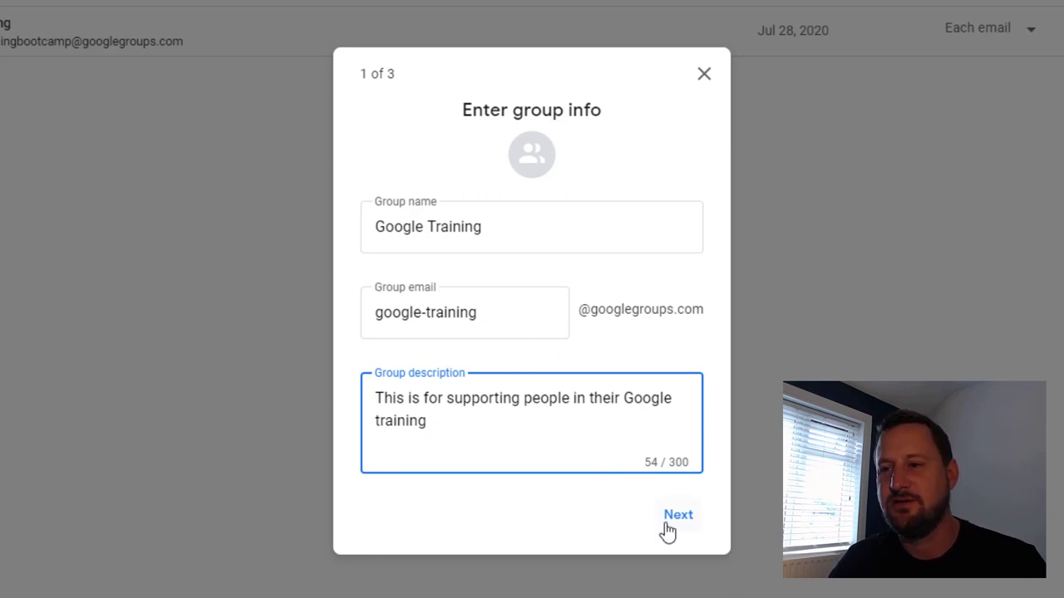
click(677, 514)
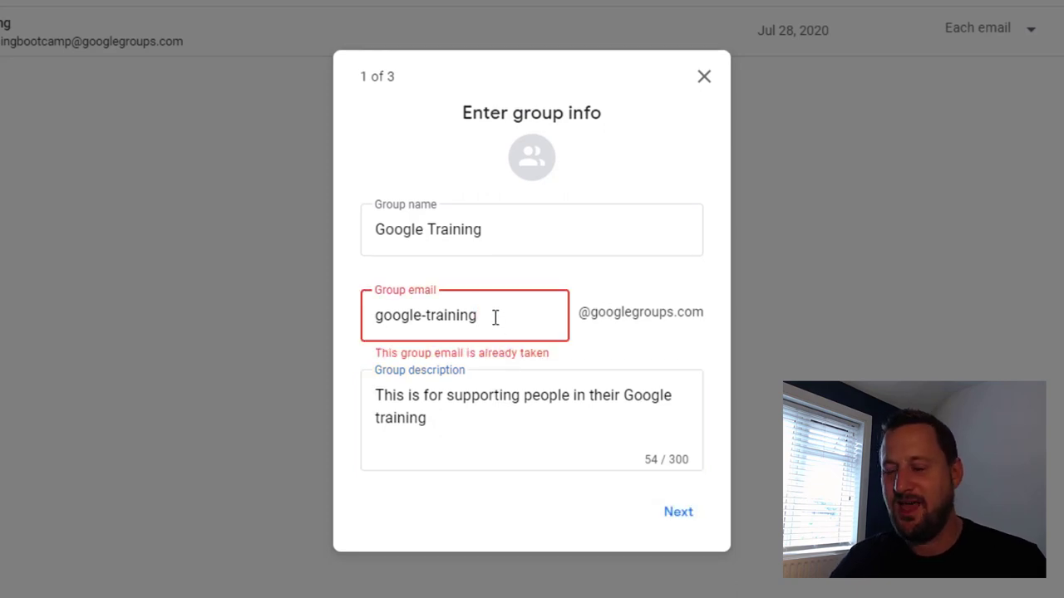
text(-)
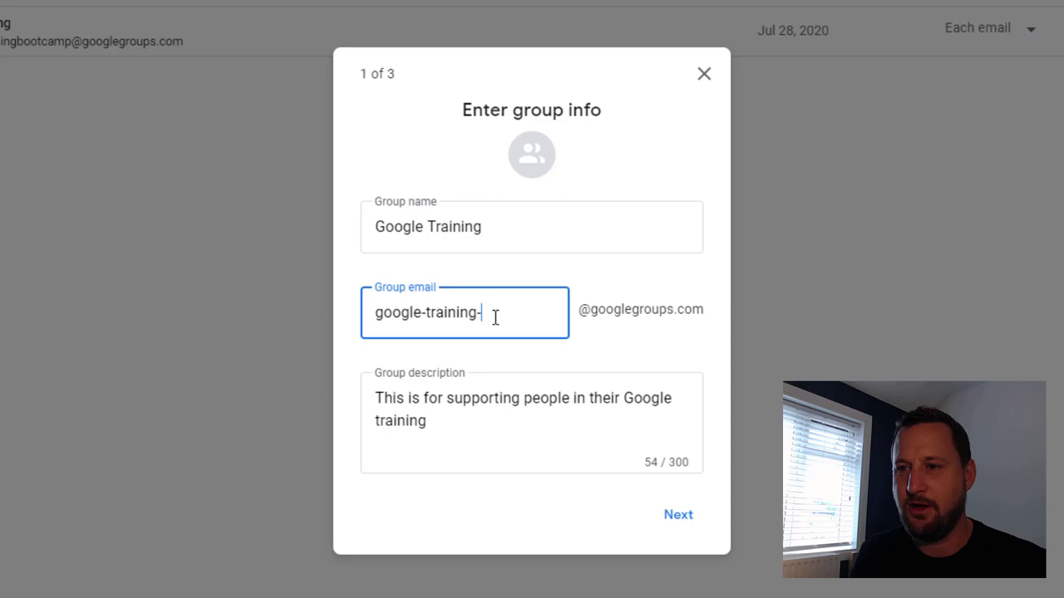
text(daniel)
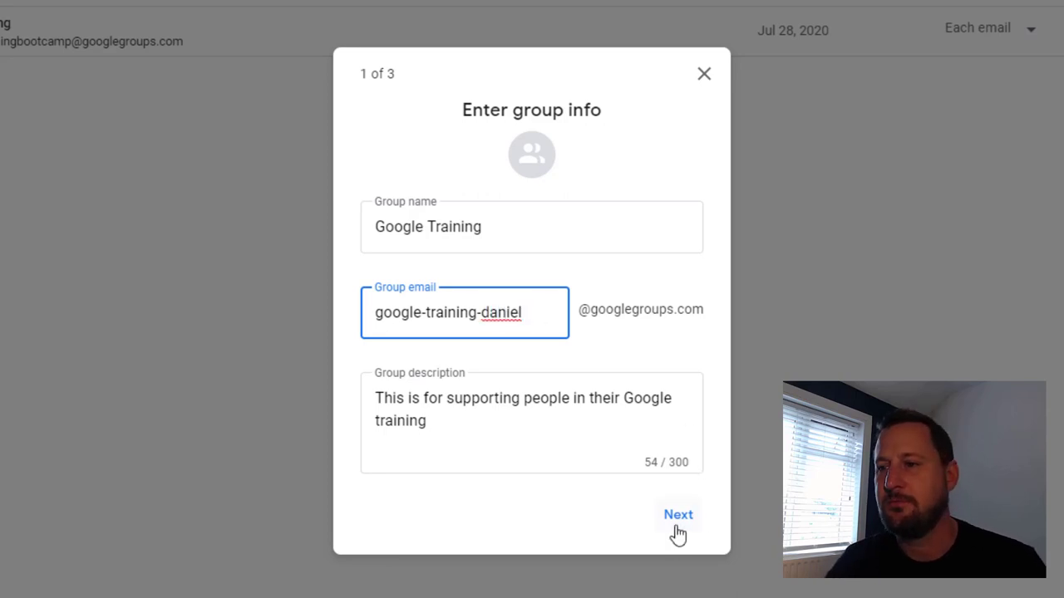
Step: Keep group search limited to members and joining limited to invited users
click(677, 513)
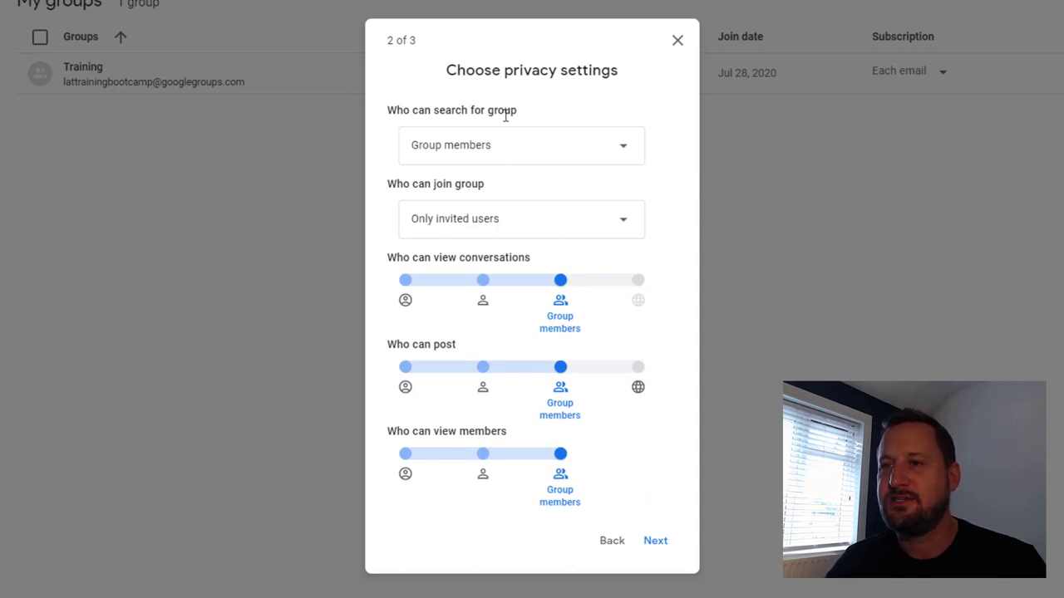
mouse_move(514, 129)
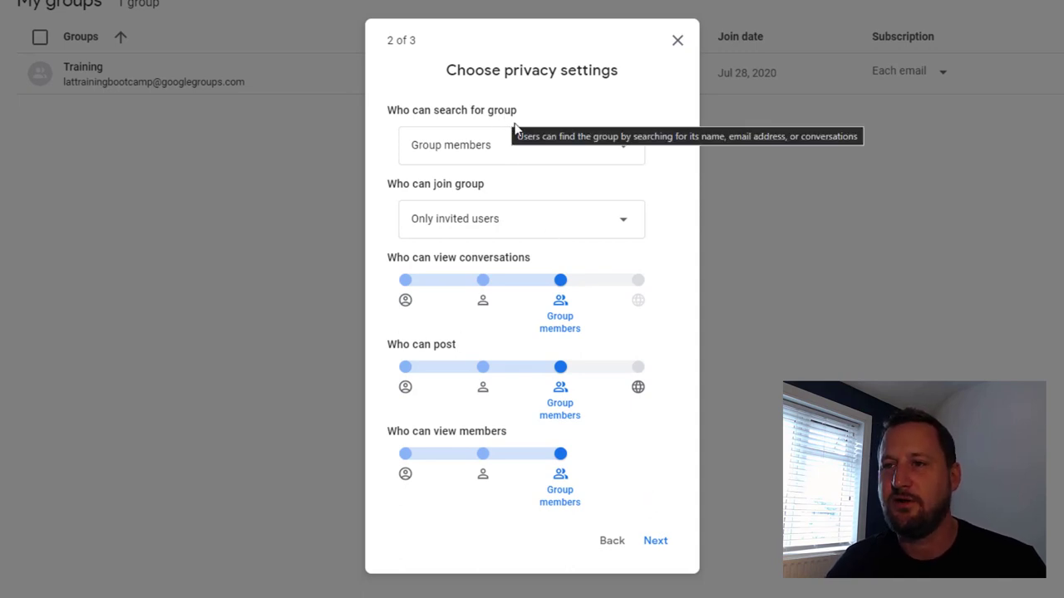
mouse_move(541, 150)
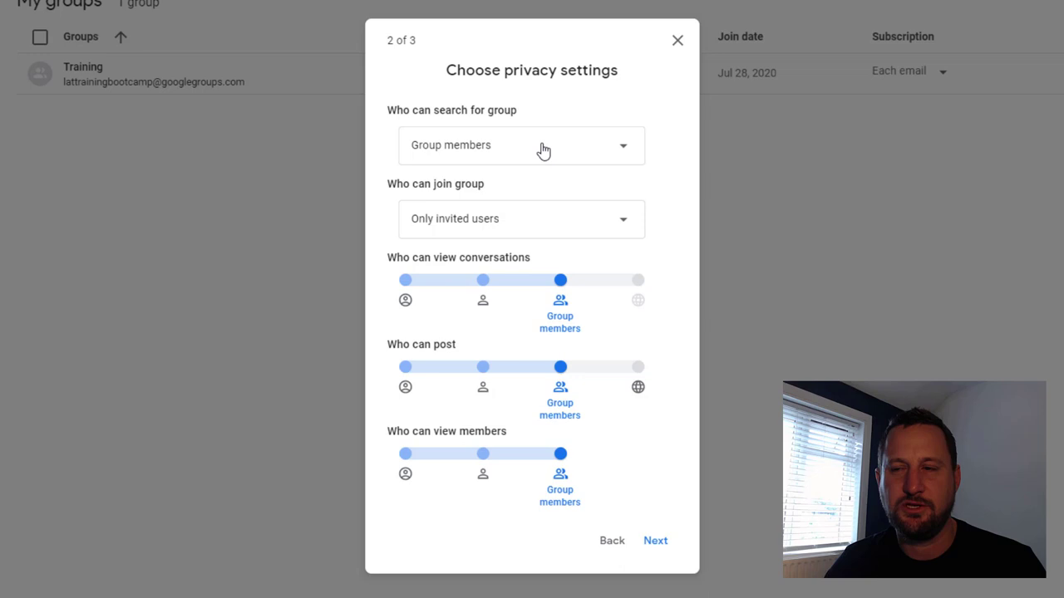
click(521, 145)
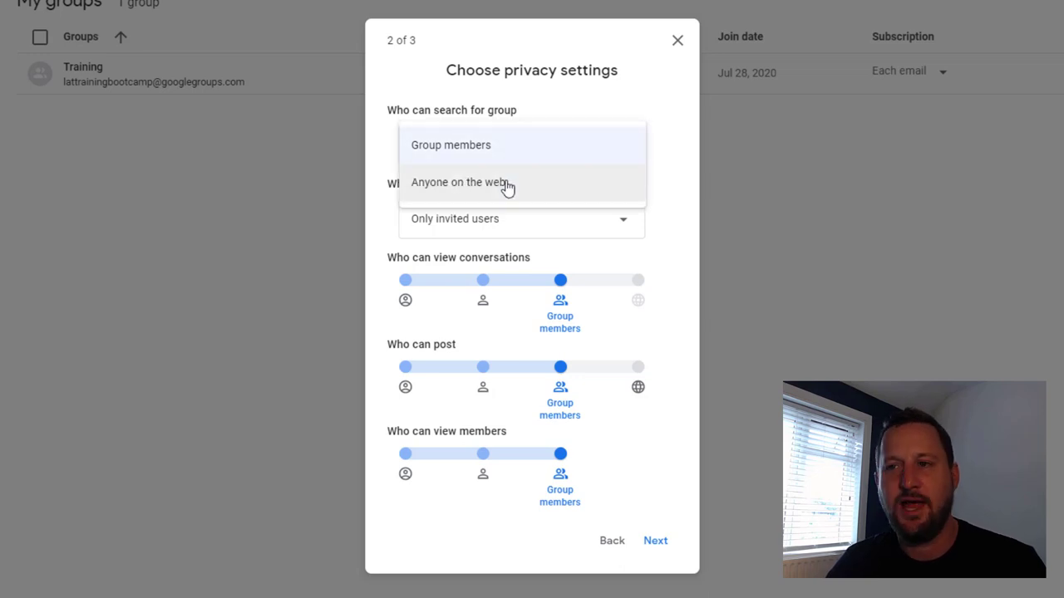
click(451, 144)
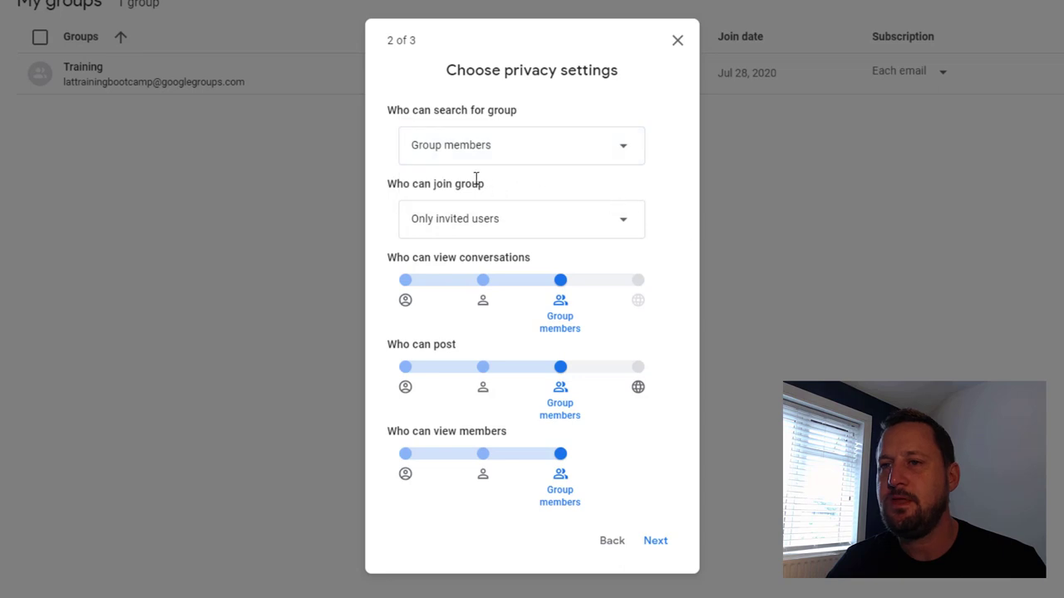
click(520, 219)
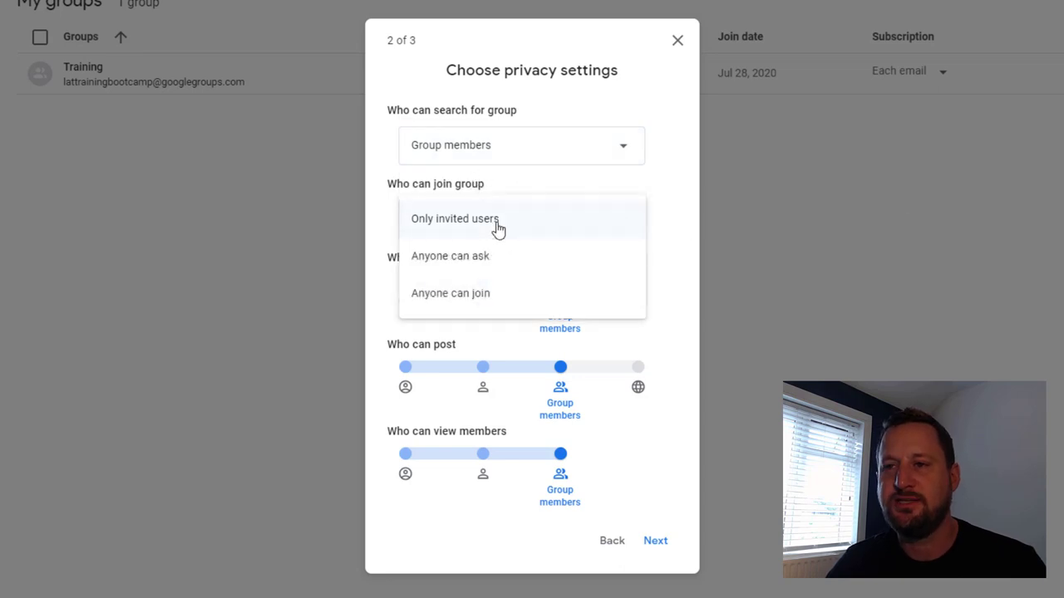
mouse_move(494, 275)
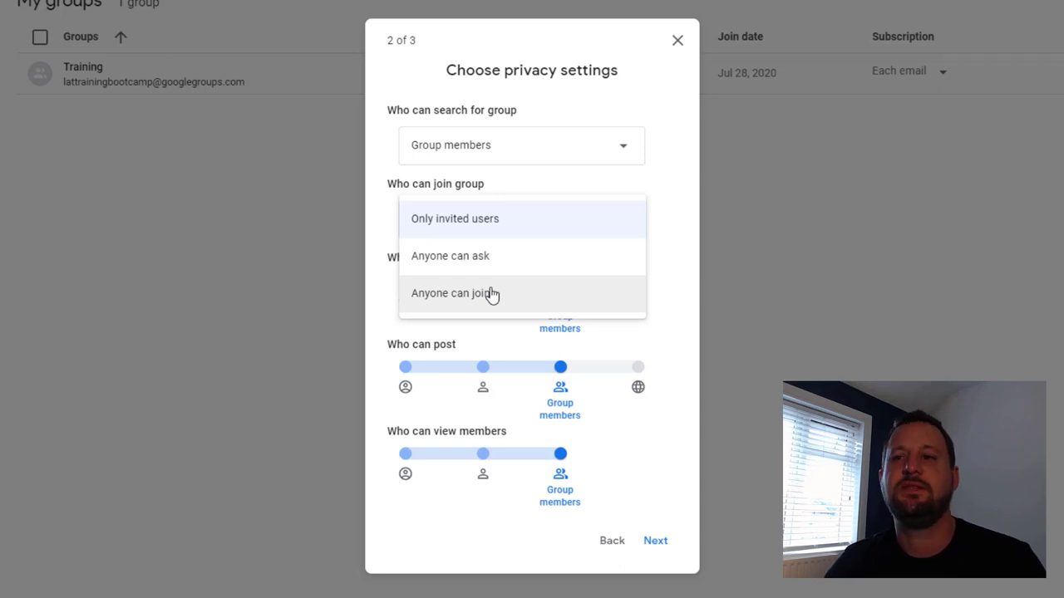
click(455, 218)
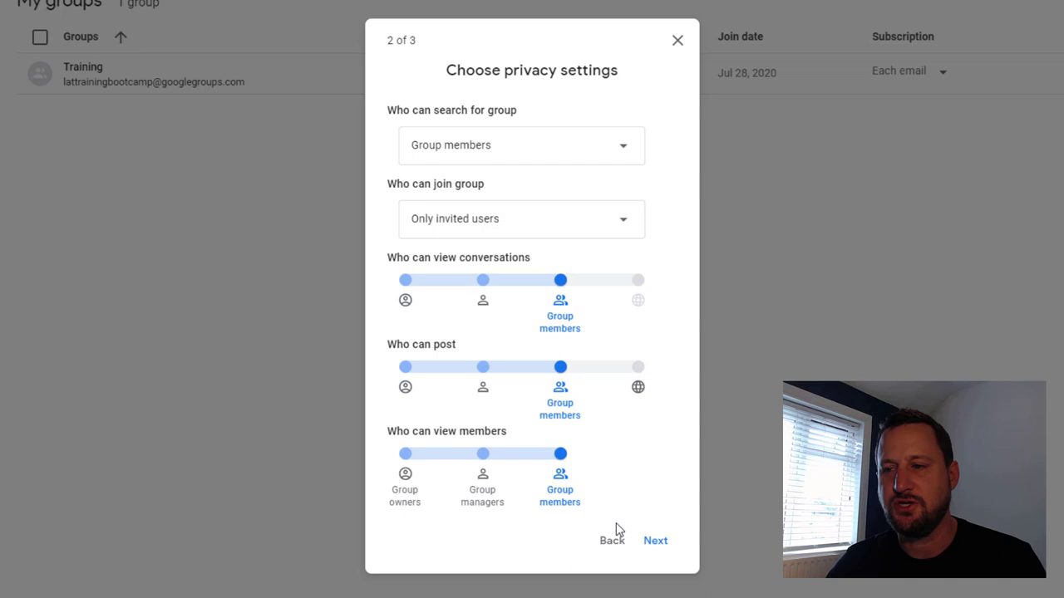
click(655, 540)
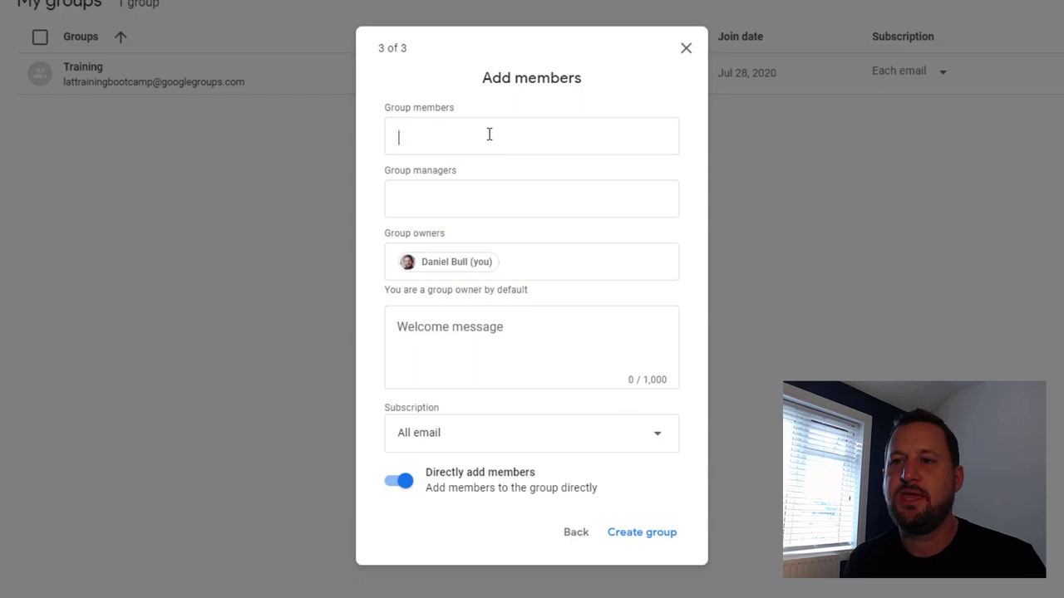
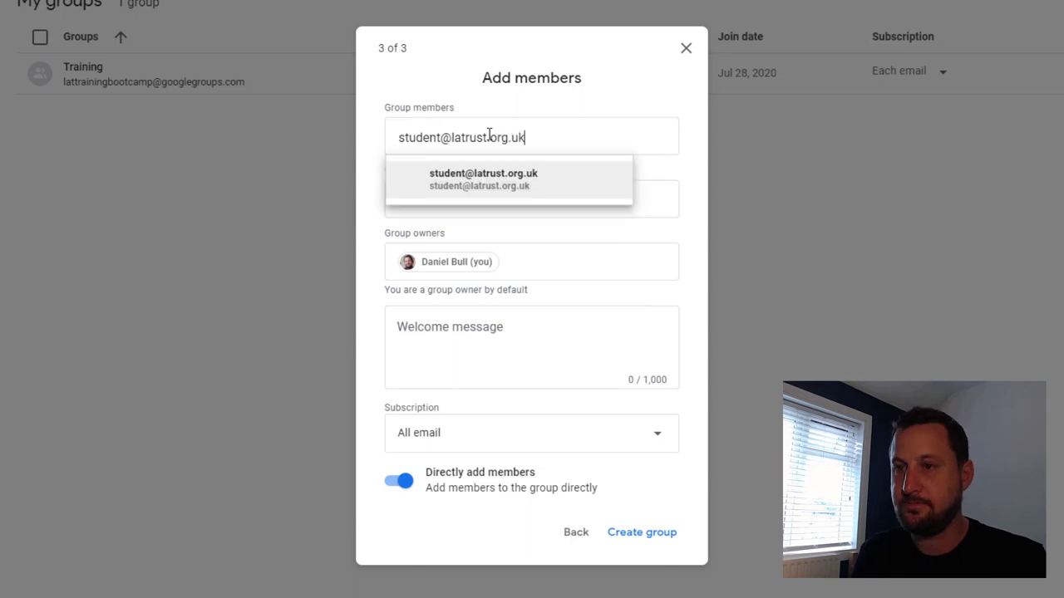
click(483, 178)
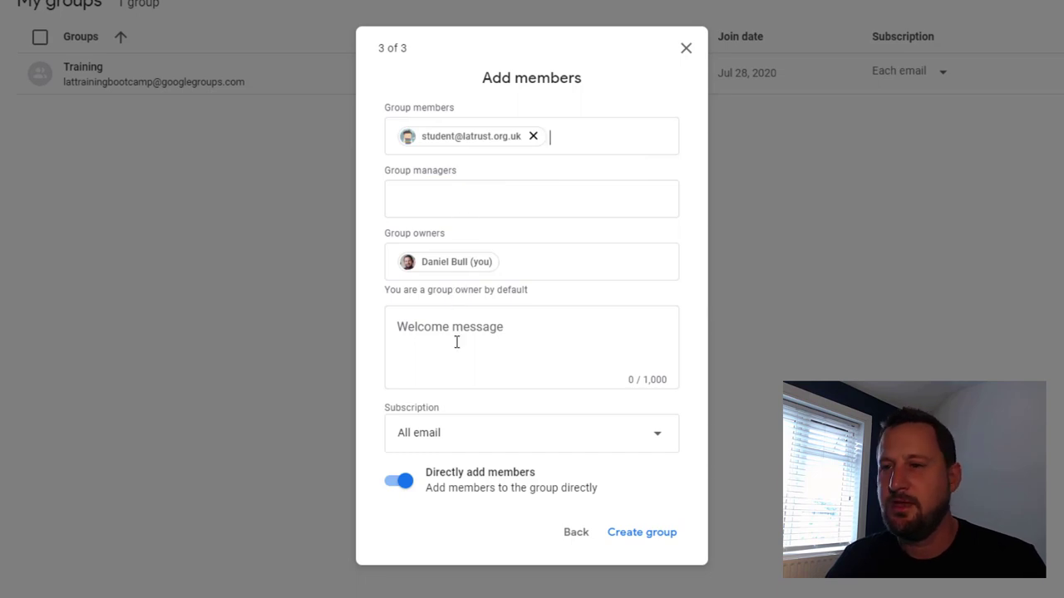
Step: Enter the welcome message 'Welcome to the group' and set subscription to All email
text(Wel)
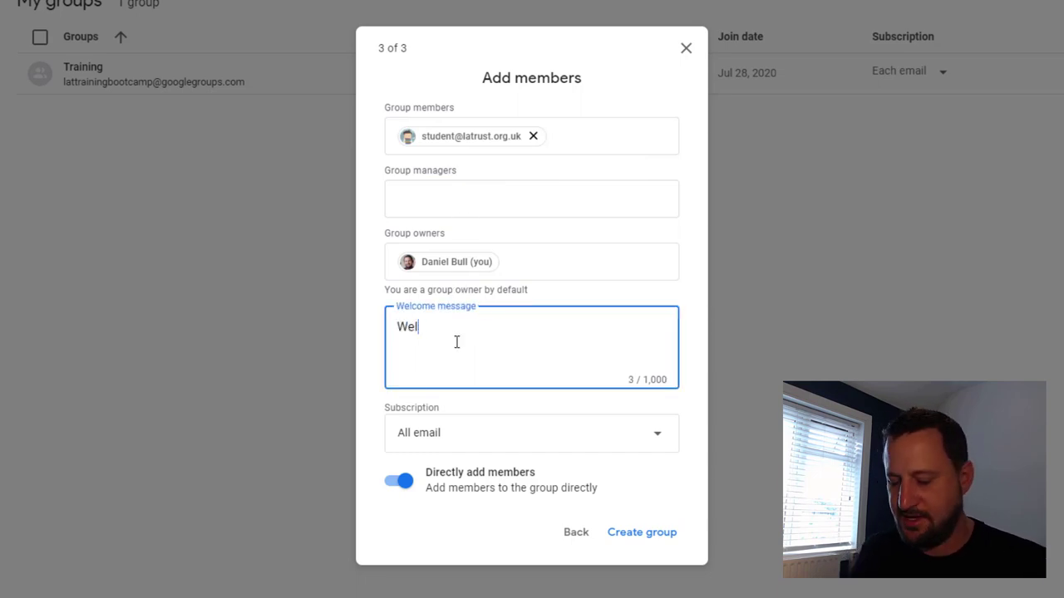
text(come)
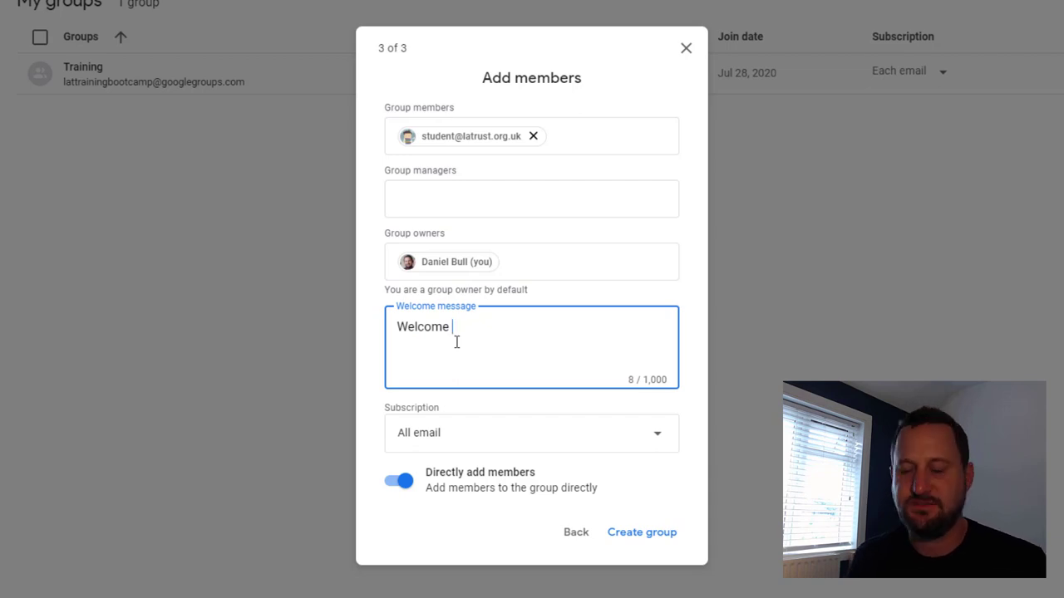
text(to the group)
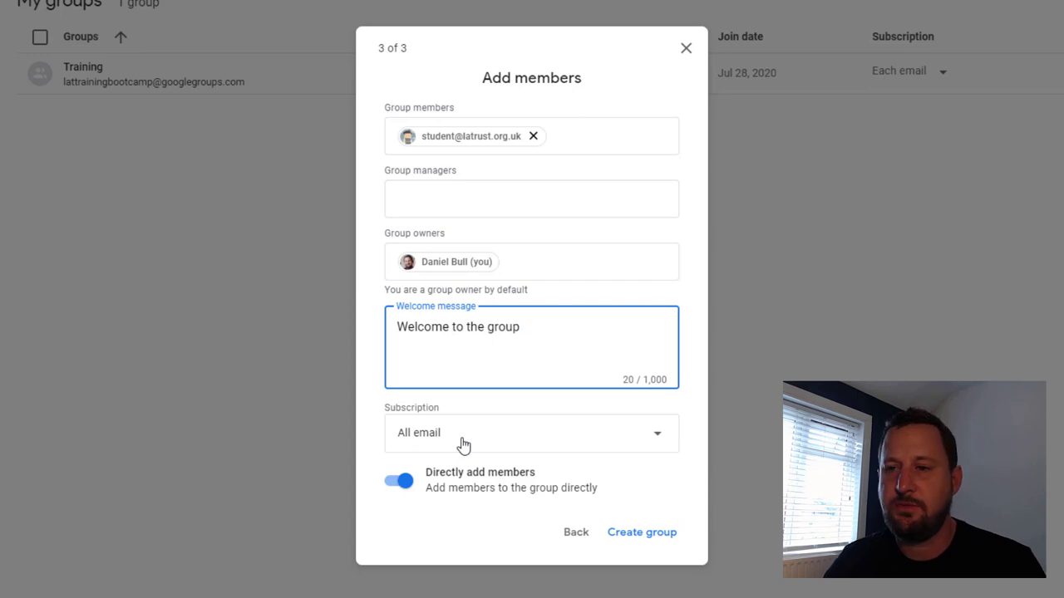
click(532, 432)
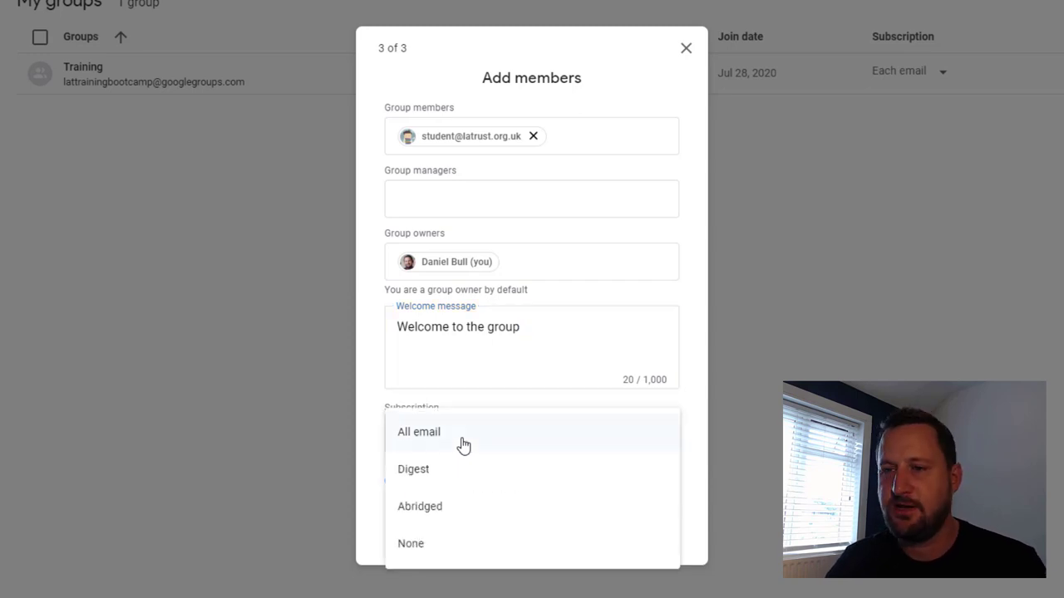
mouse_move(447, 480)
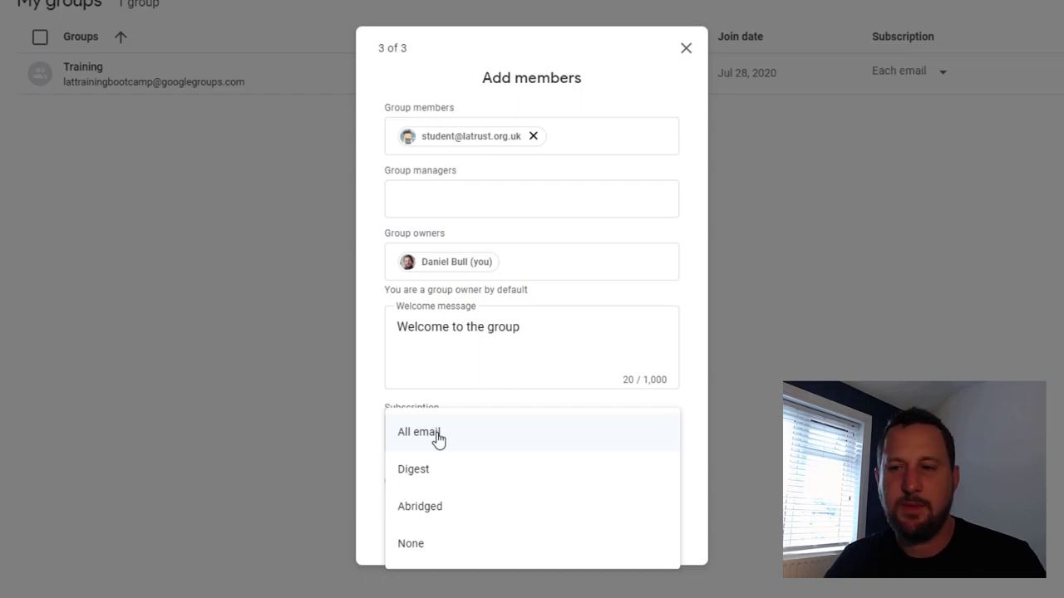
mouse_move(462, 474)
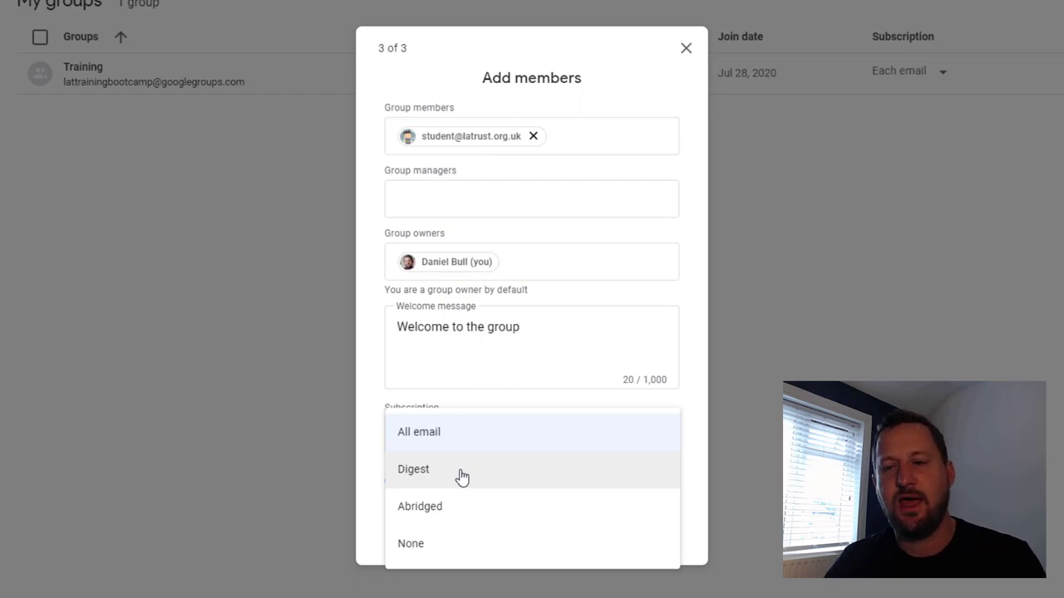
mouse_move(446, 514)
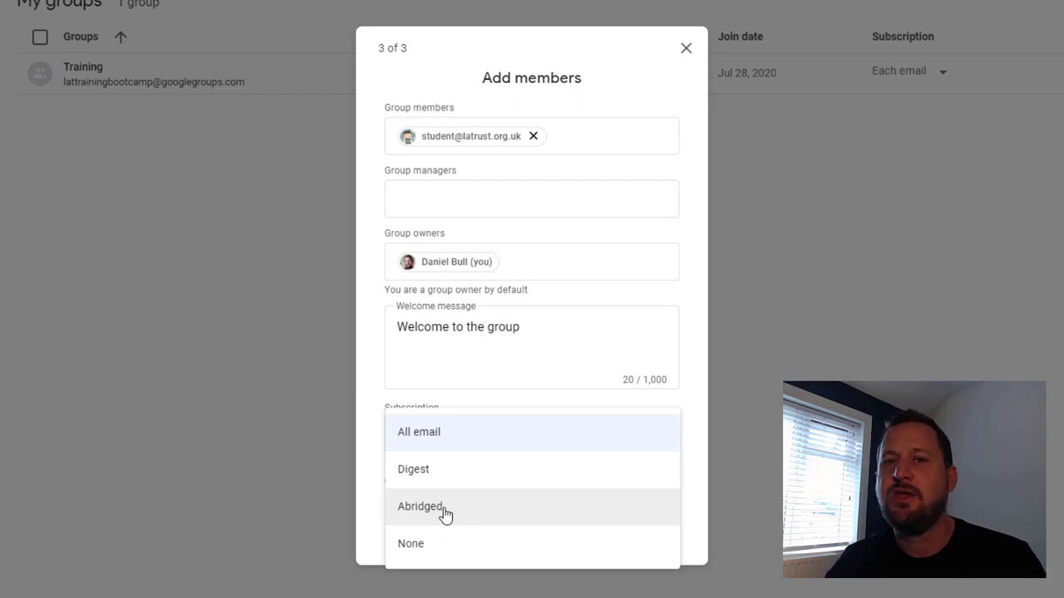
mouse_move(462, 432)
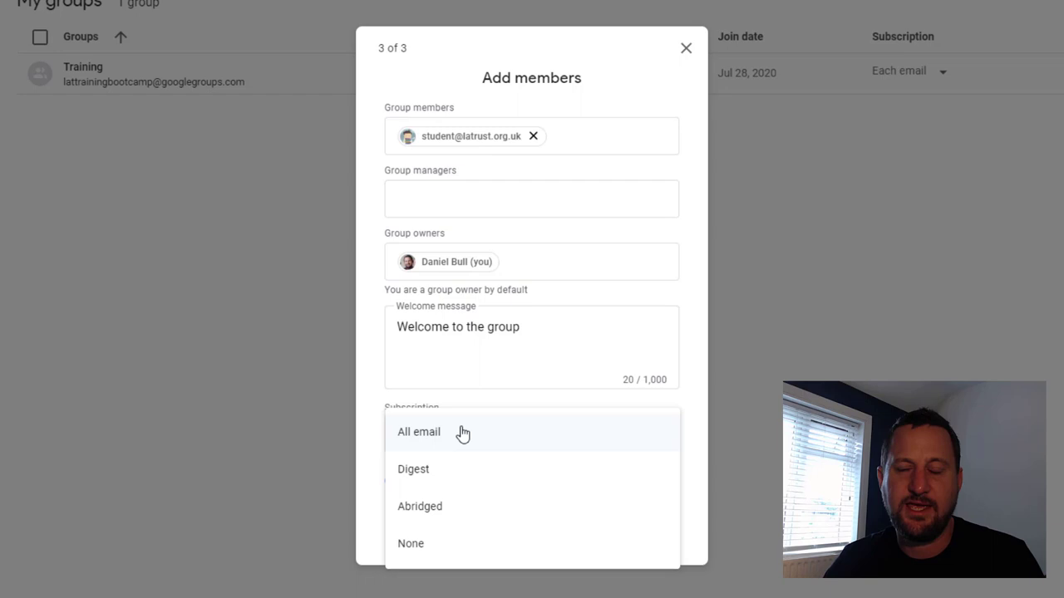
mouse_move(455, 497)
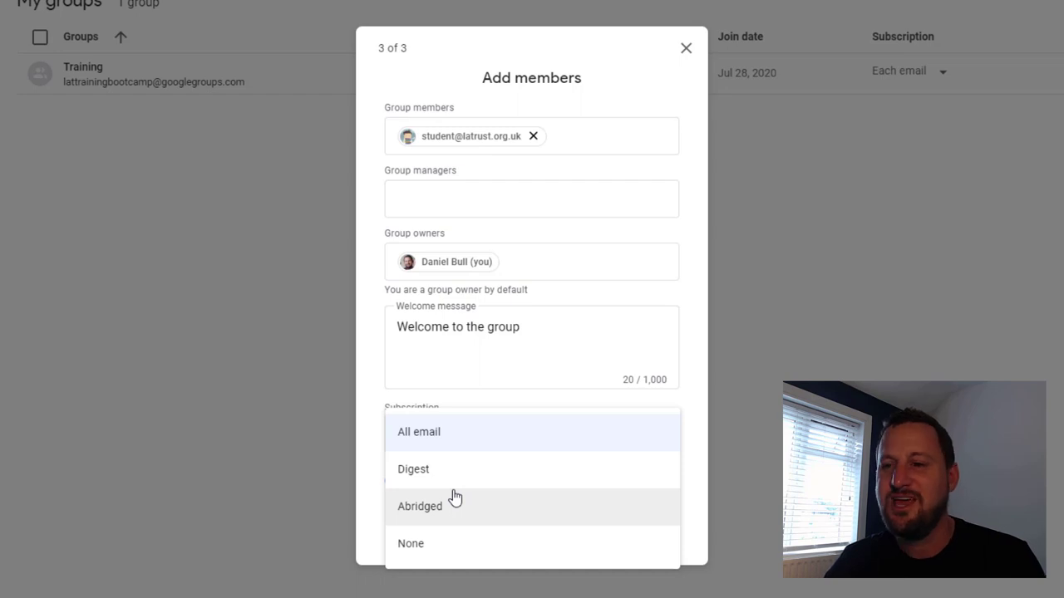
mouse_move(441, 519)
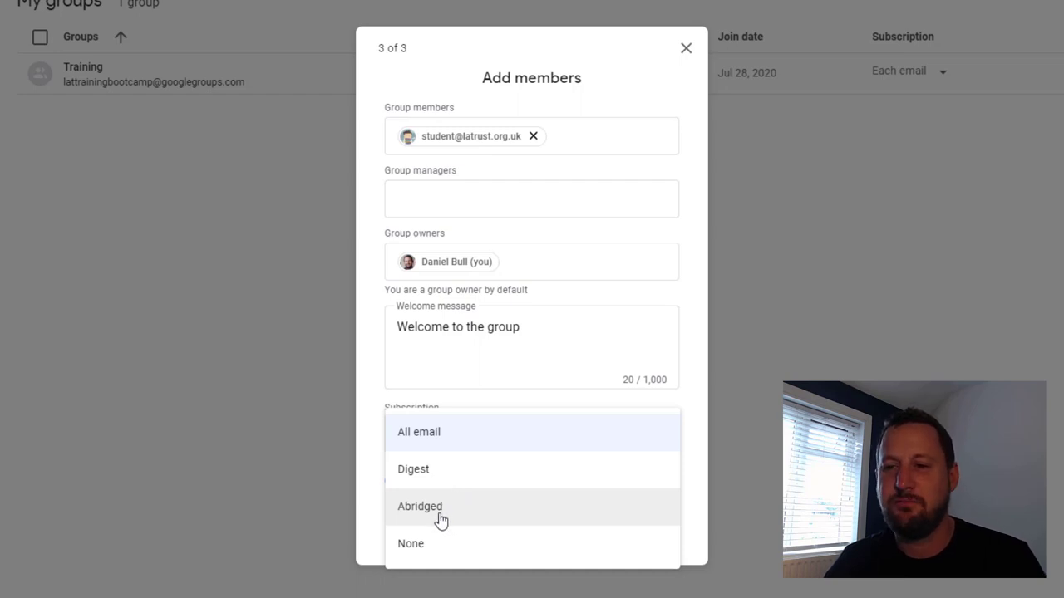
click(419, 431)
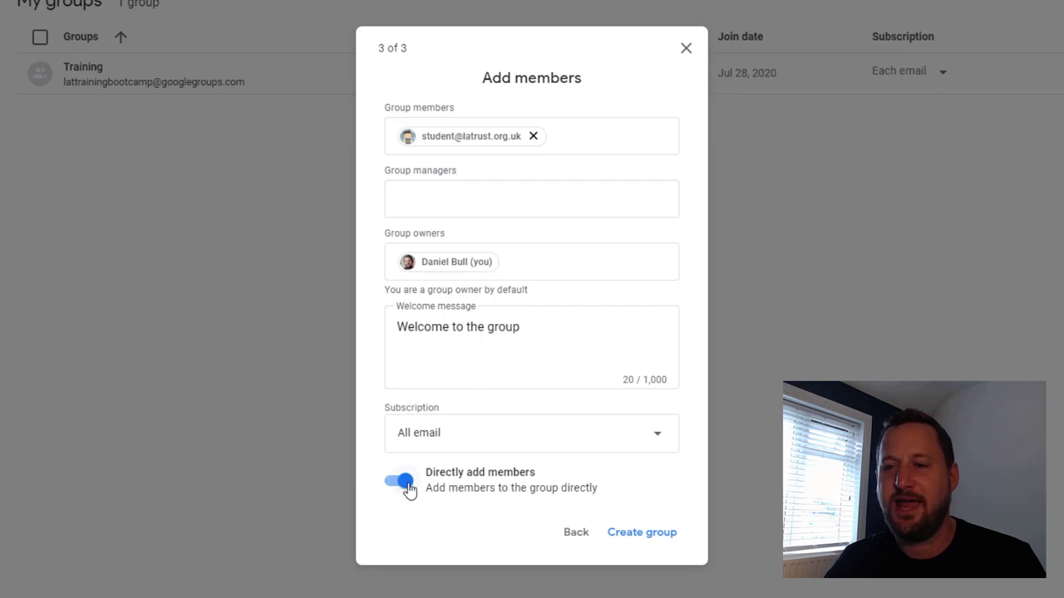
mouse_move(418, 490)
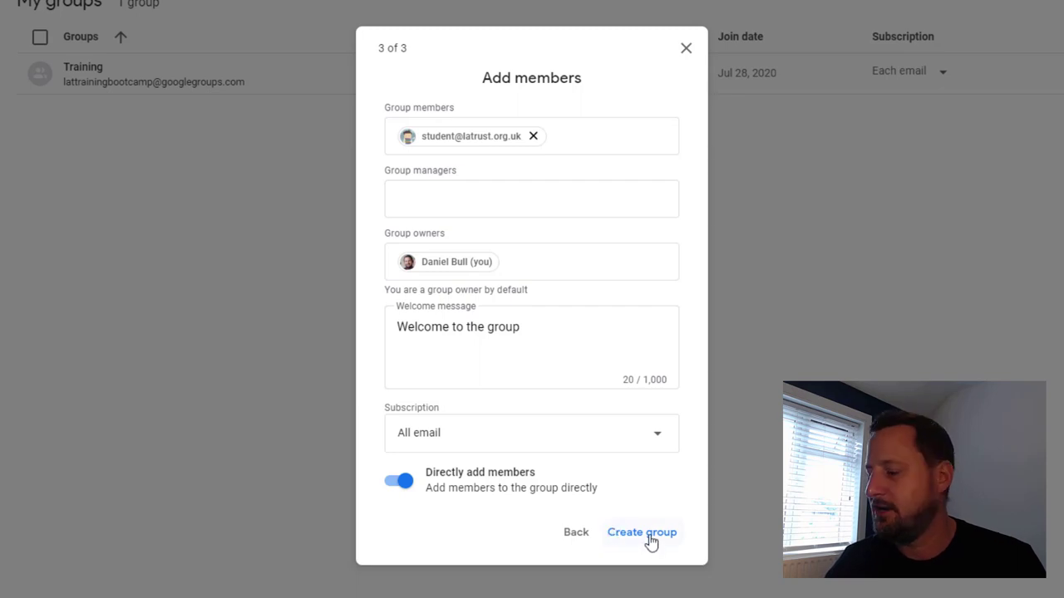
Step: Create the Google Training group past the reCAPTCHA check and open its page
click(641, 532)
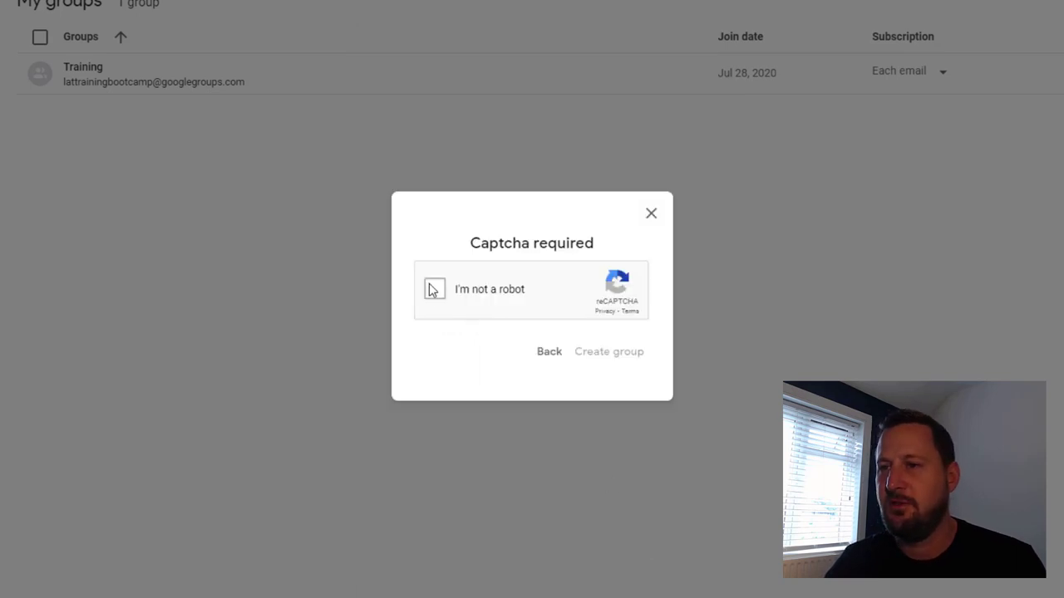
click(433, 289)
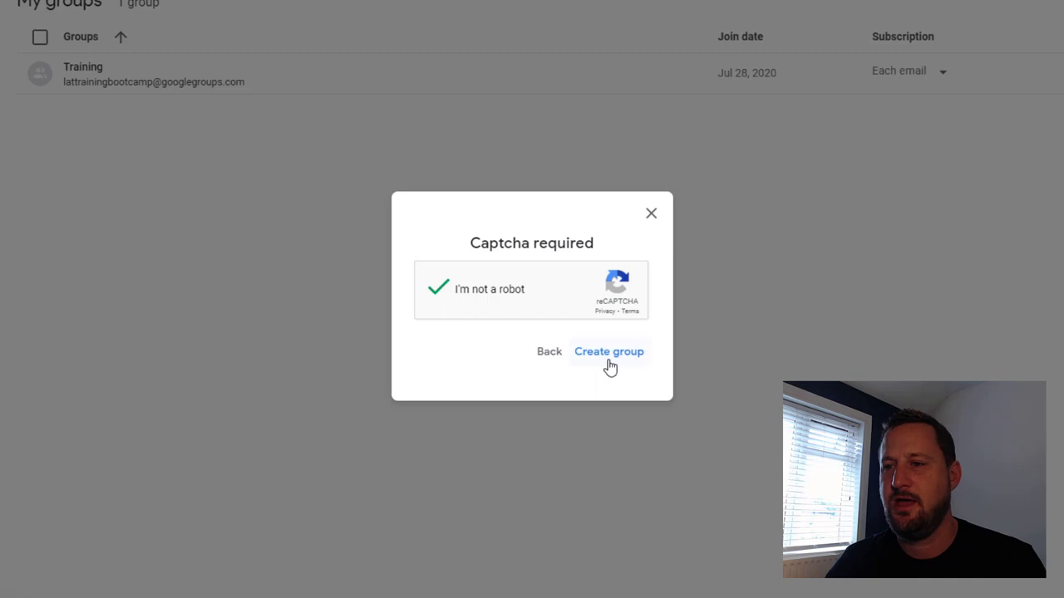
click(608, 351)
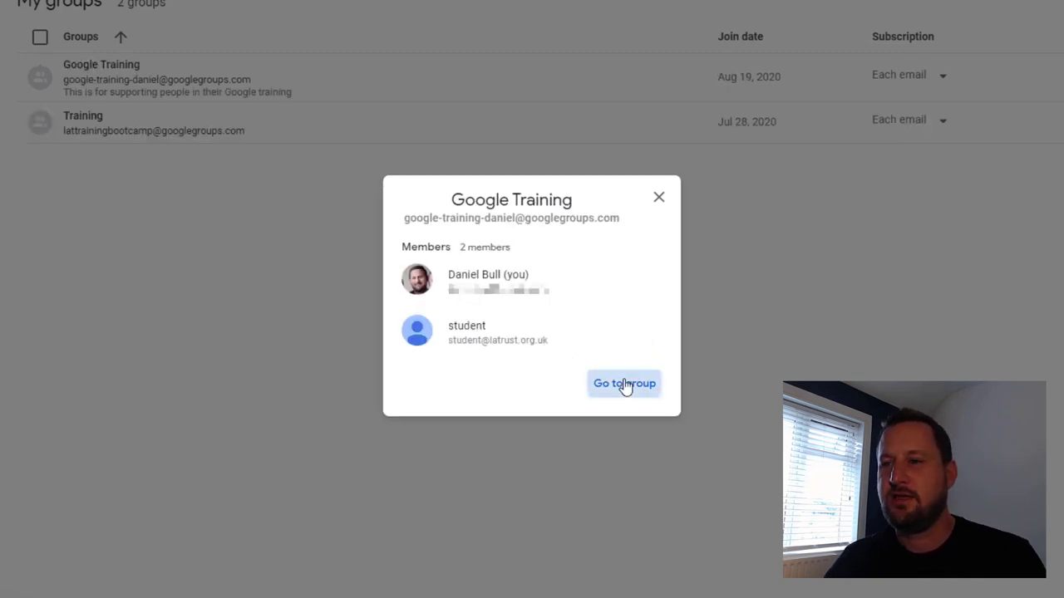
click(623, 383)
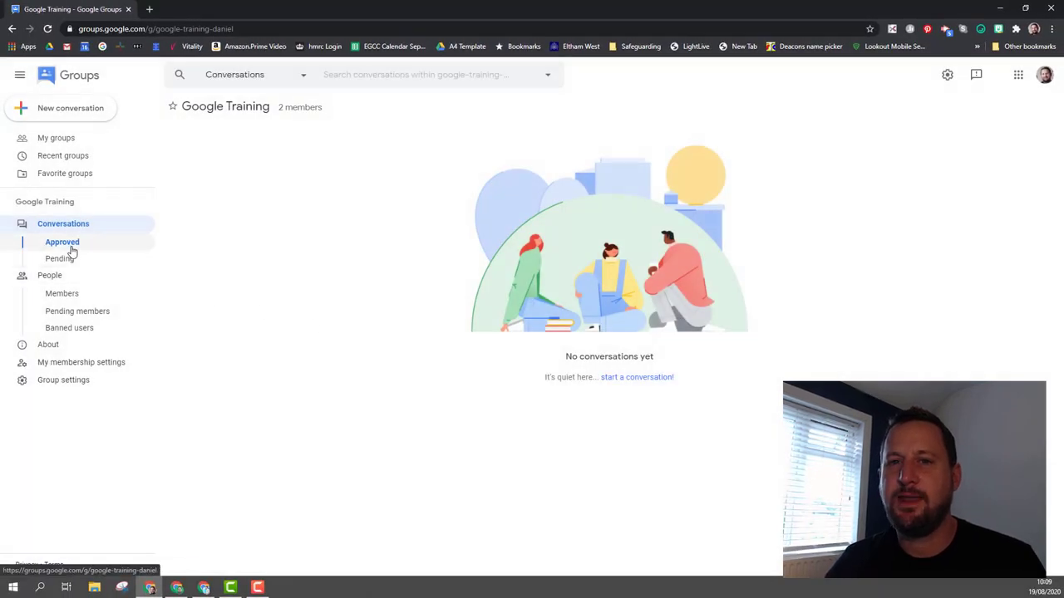
click(63, 224)
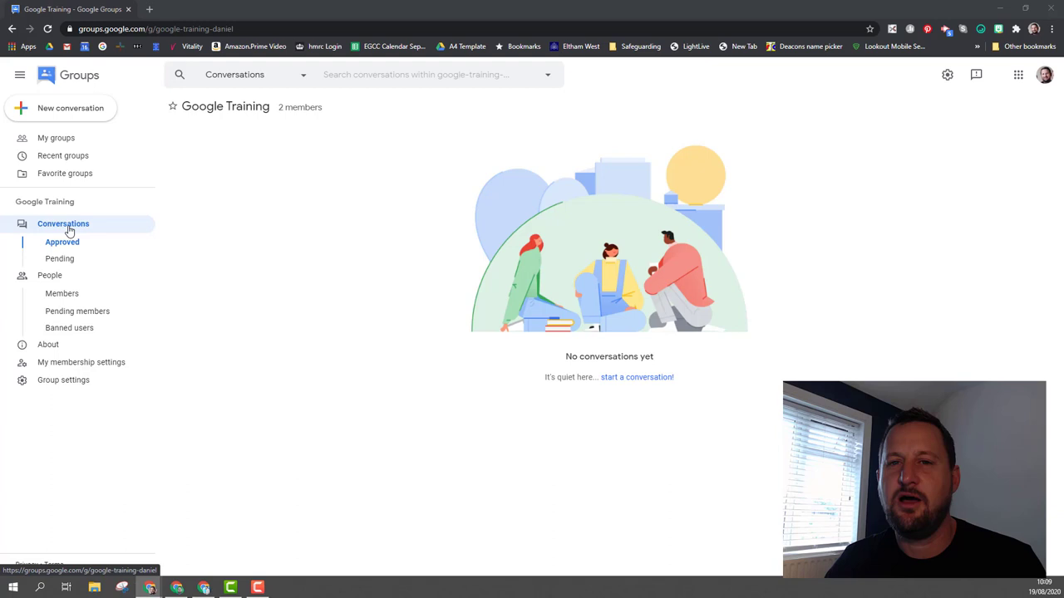
click(62, 241)
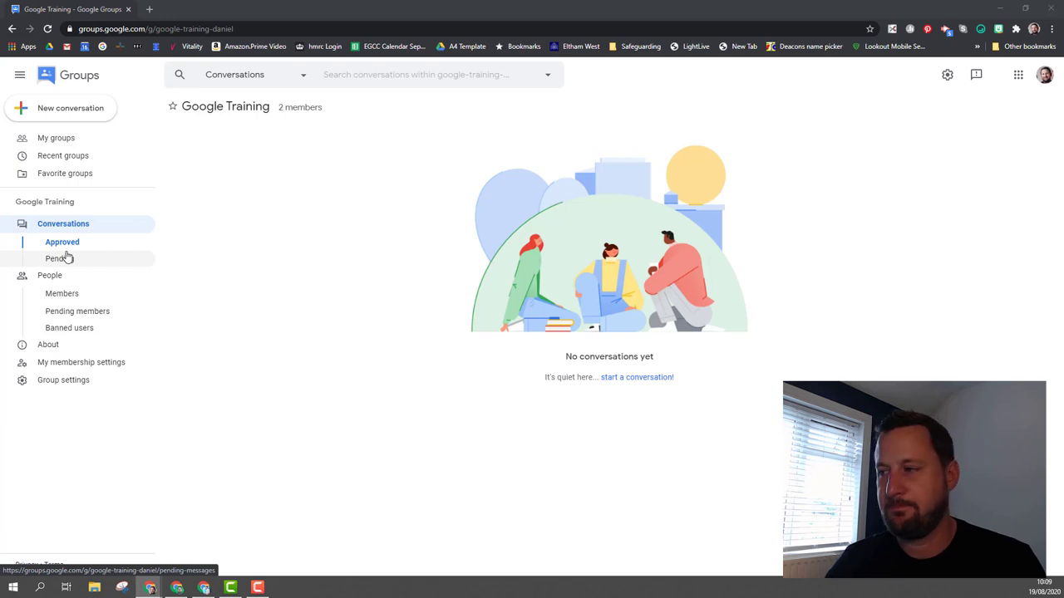
mouse_move(50, 275)
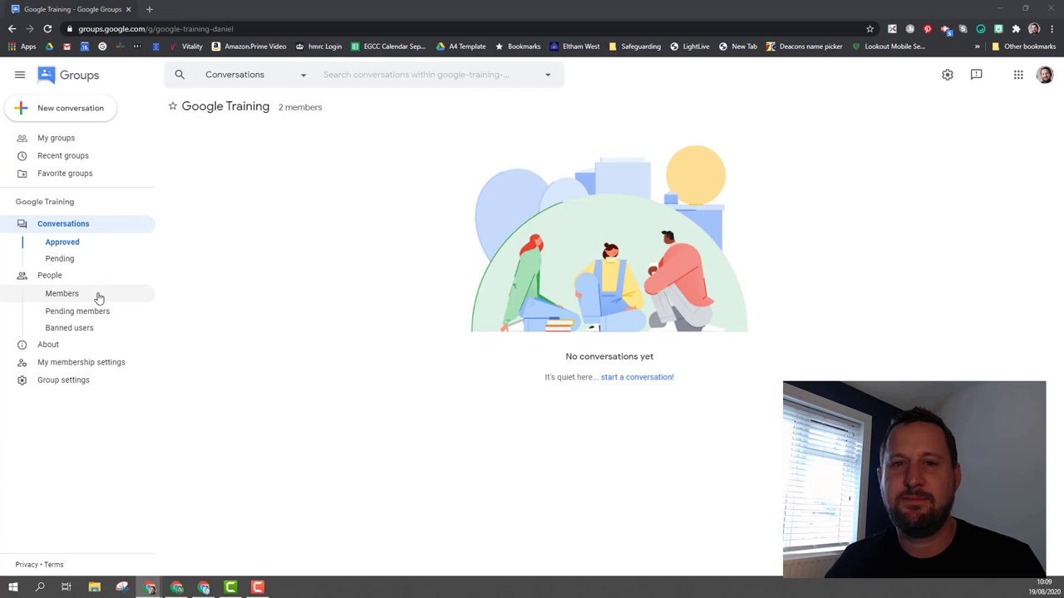
mouse_move(112, 330)
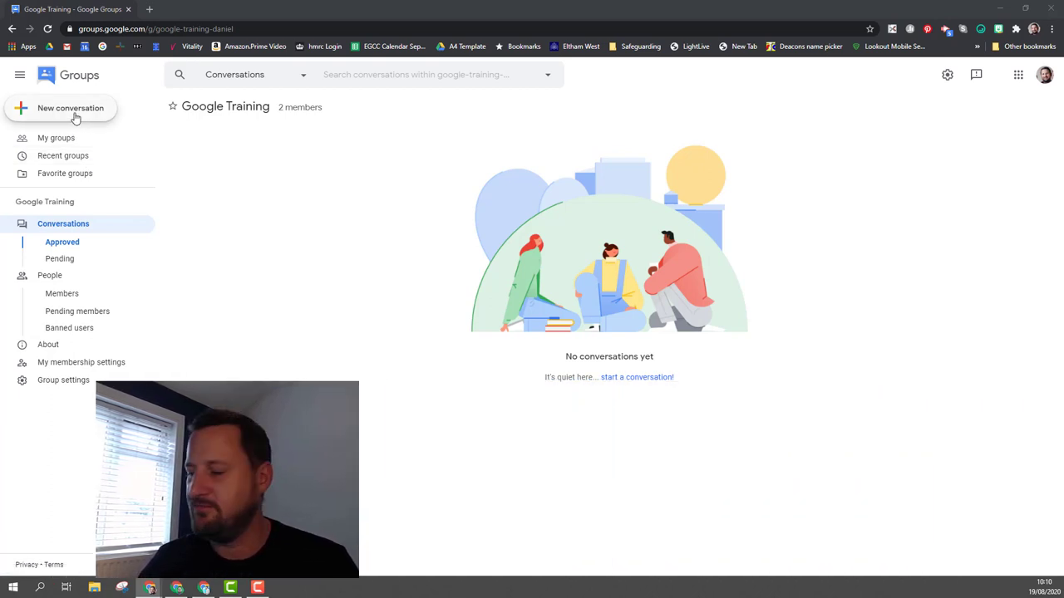
Step: Post a Training conversation saying 'We have training tomorrow, hope you can make it.'
click(71, 108)
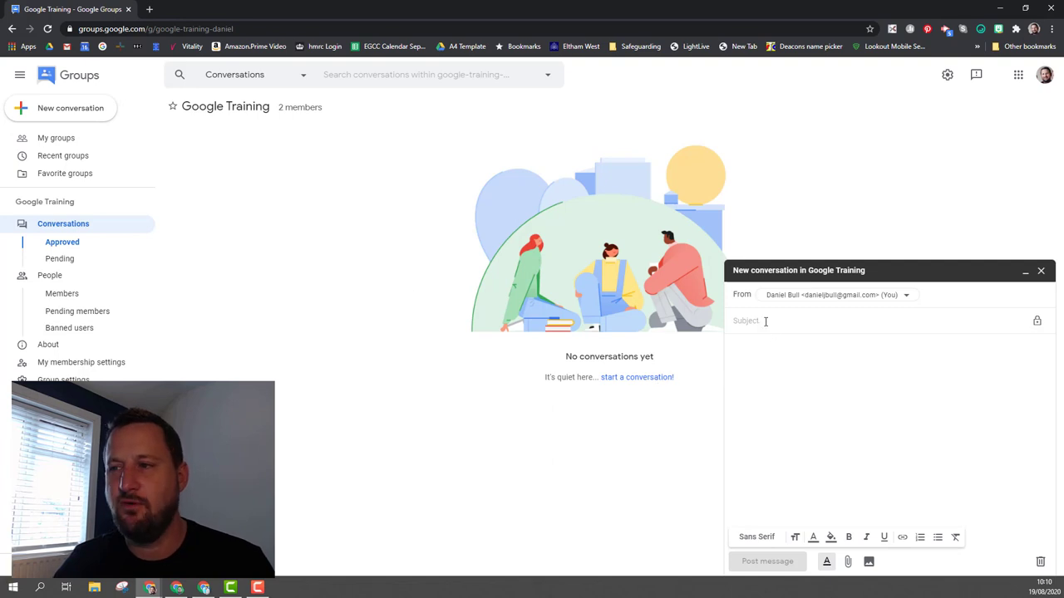
text(Tran)
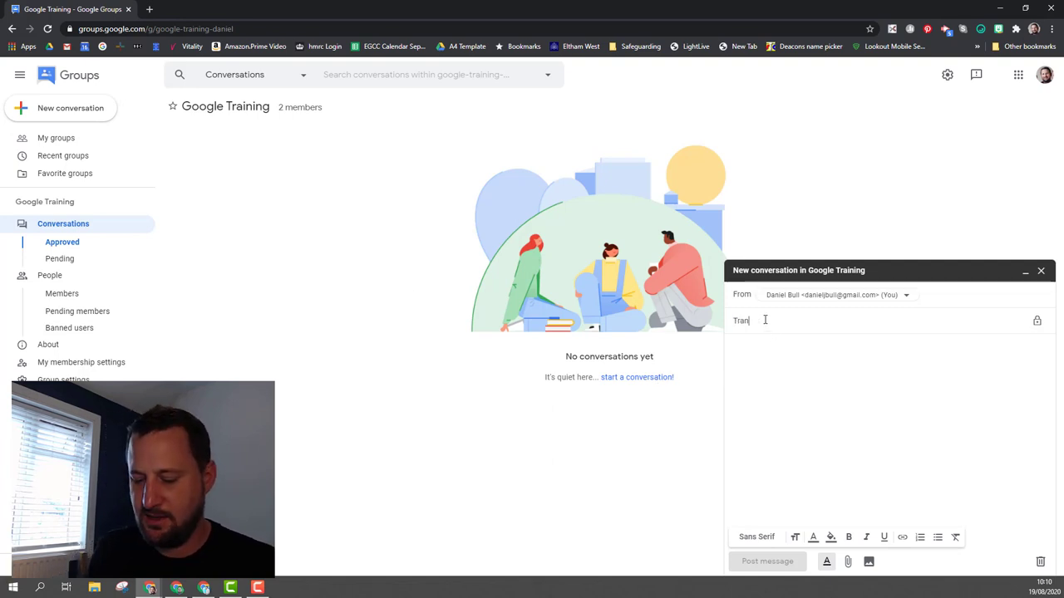
text(We have training tomorrow, hope you can make it.)
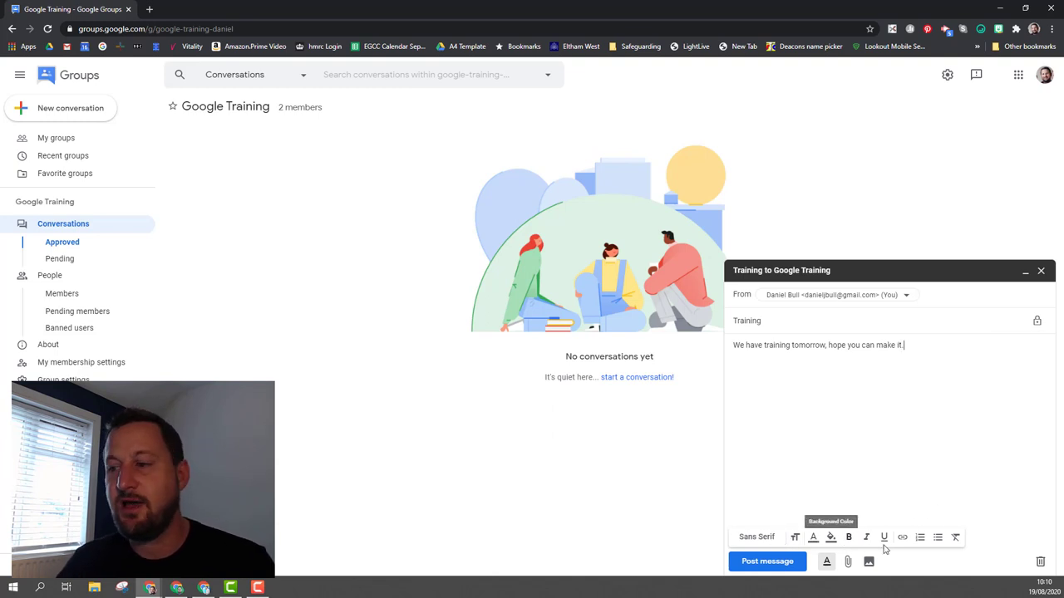
mouse_move(868, 562)
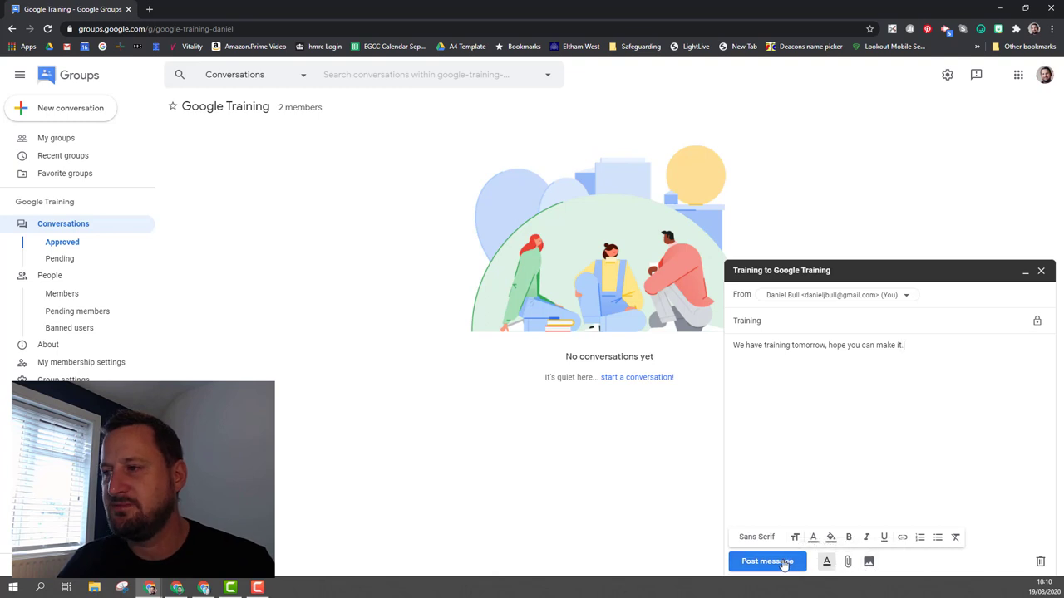
click(766, 561)
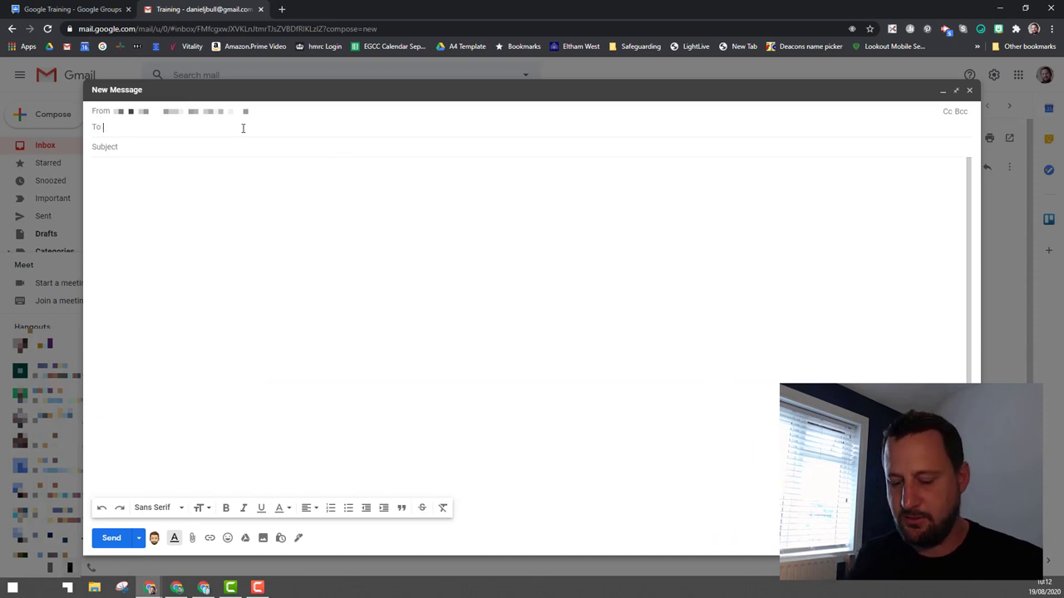
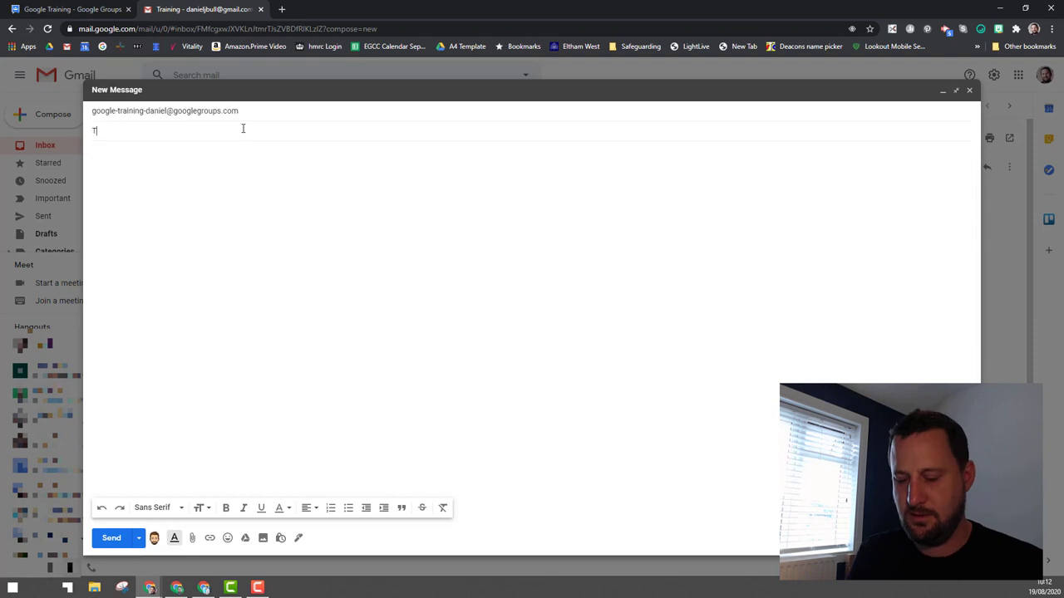
Step: Address a Gmail message to the Google Training group address and begin the subject
text(hanks for tr)
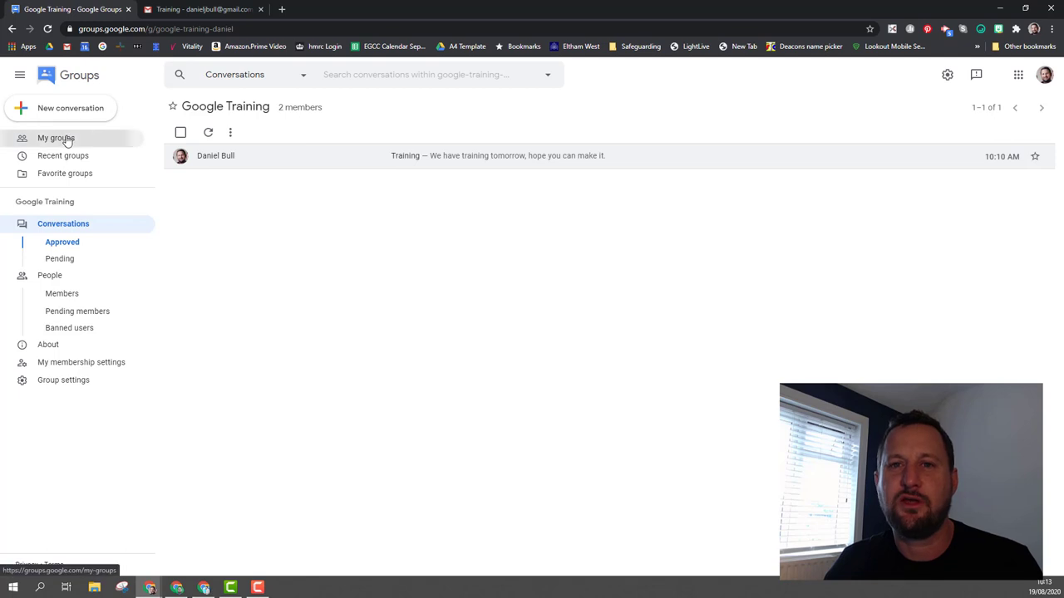
Step: In My groups, search all groups and messages for 'google'
click(56, 138)
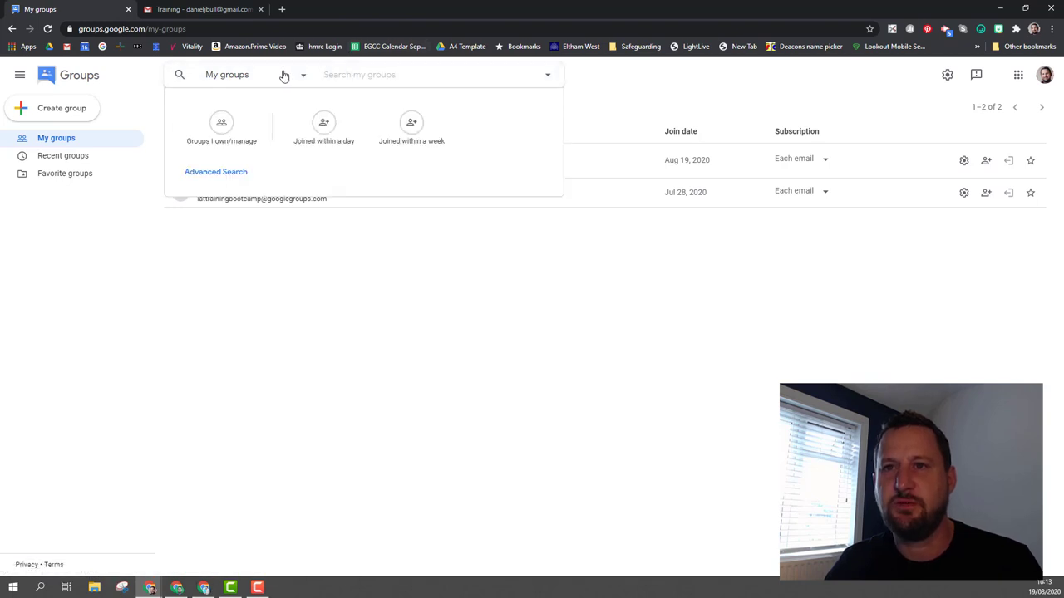
click(285, 74)
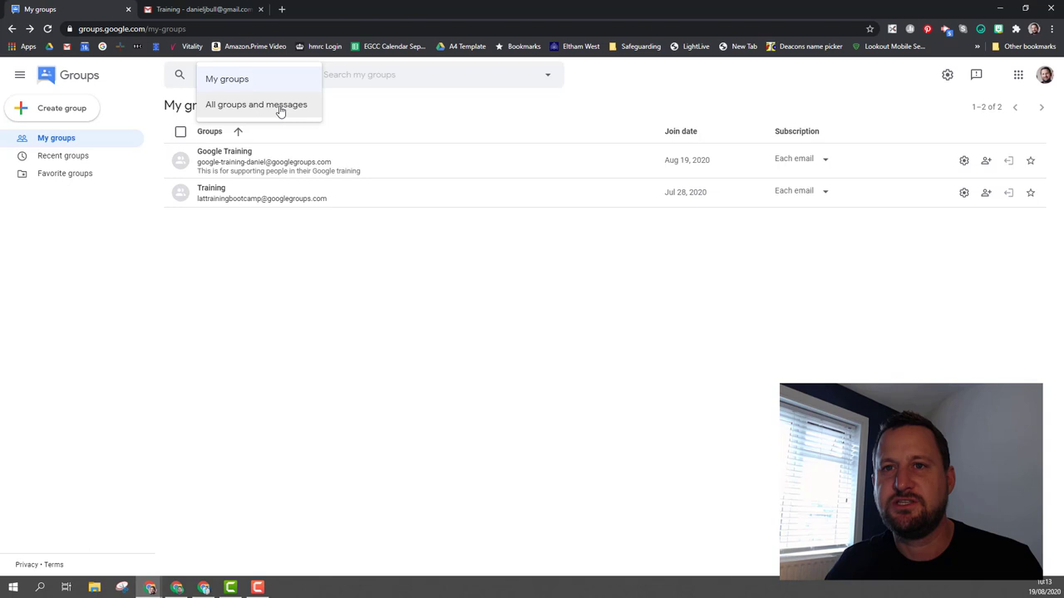
click(256, 104)
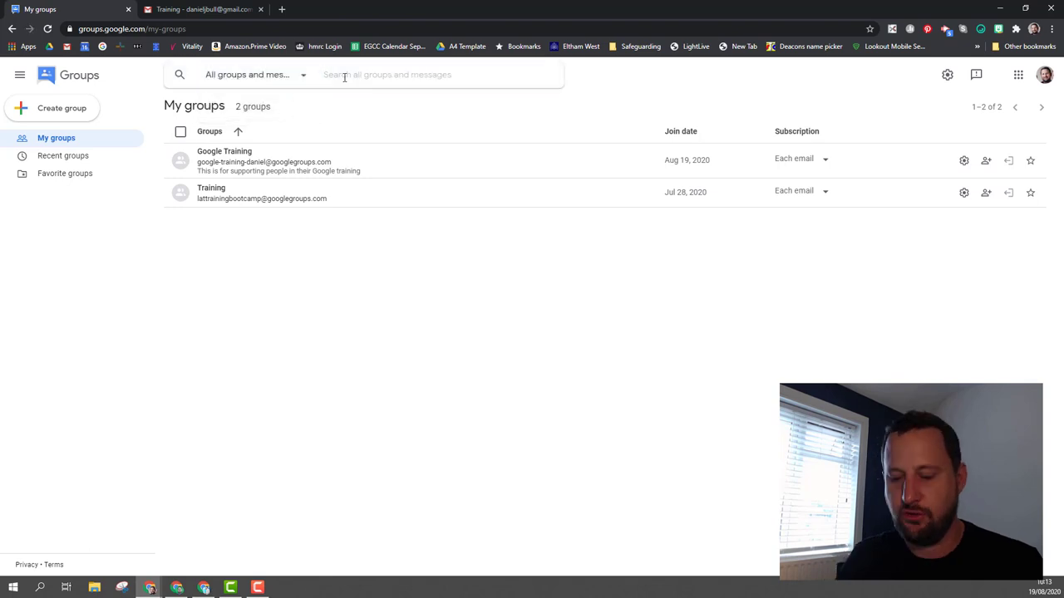
text(google)
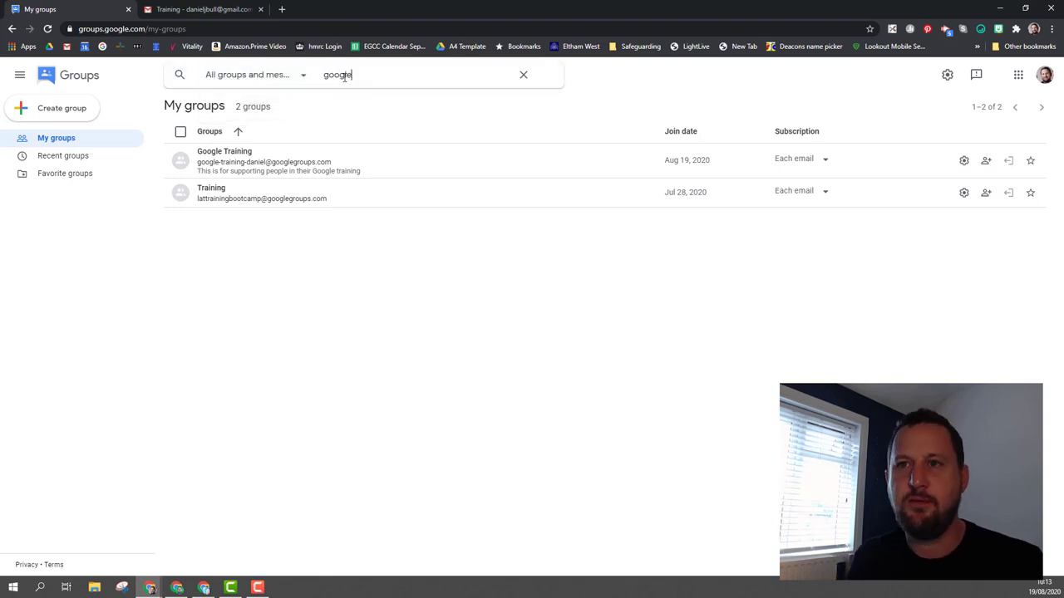
key(enter)
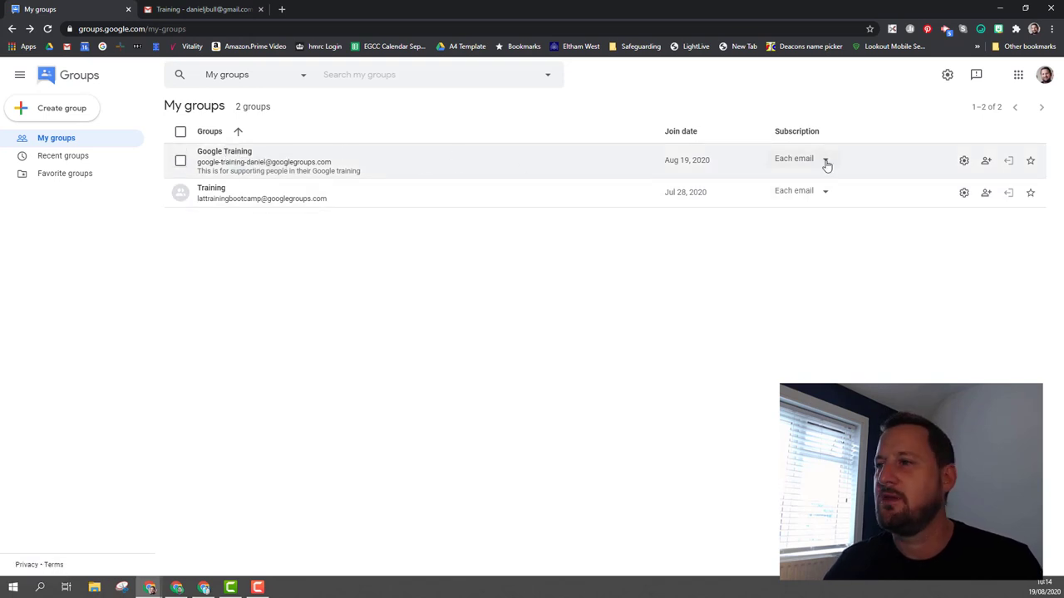
Step: Keep Google Training on Each email delivery and star it as a favourite
click(801, 158)
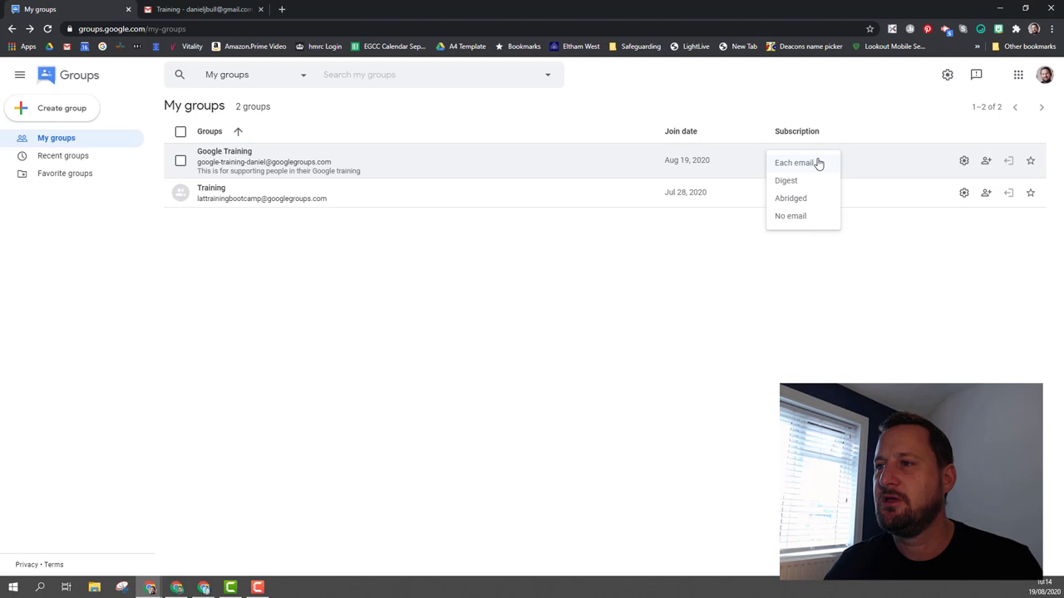
click(793, 162)
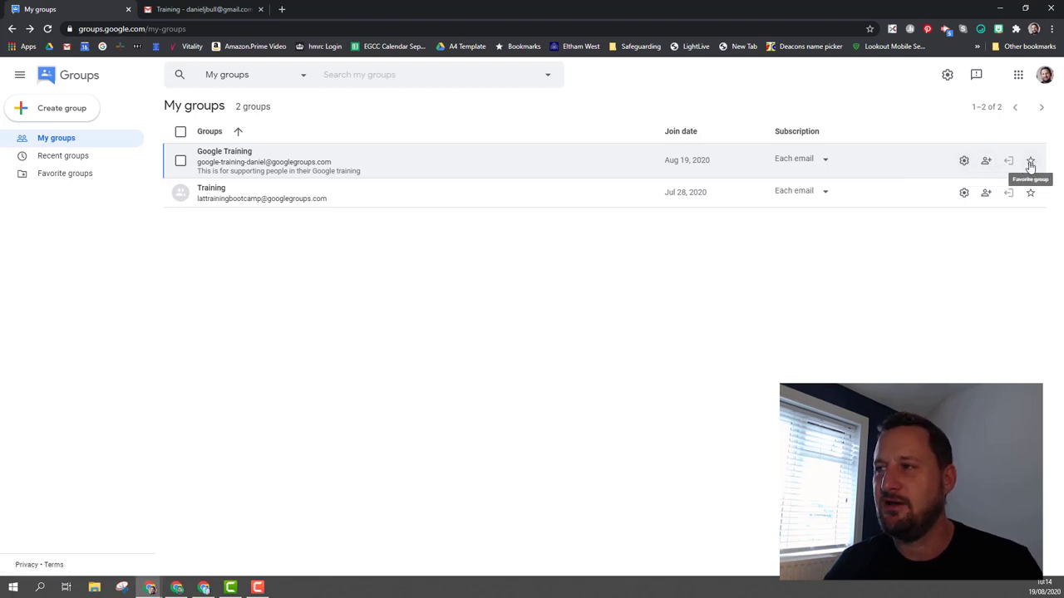
click(1030, 160)
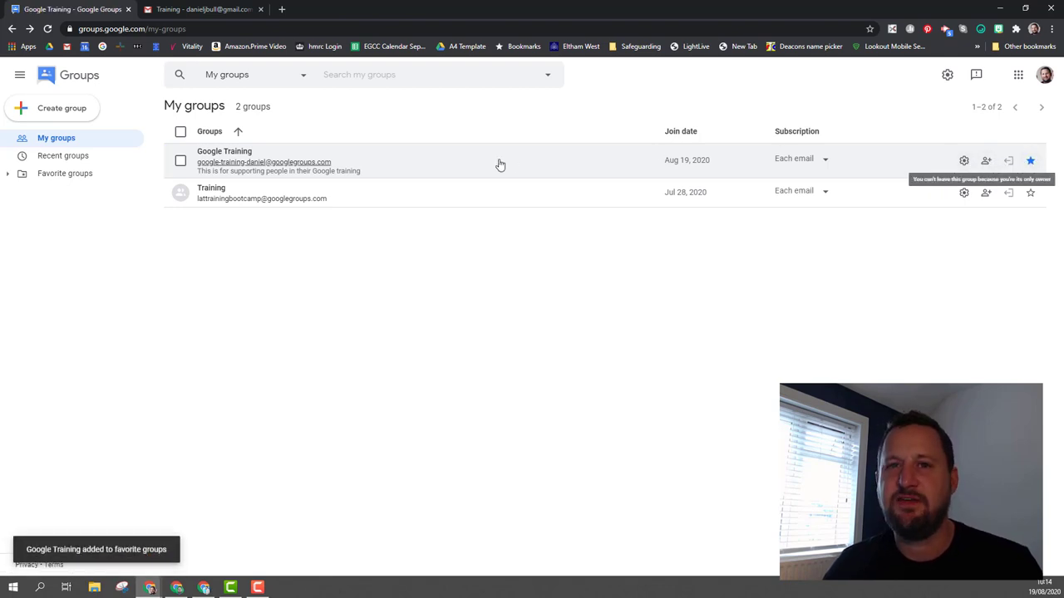